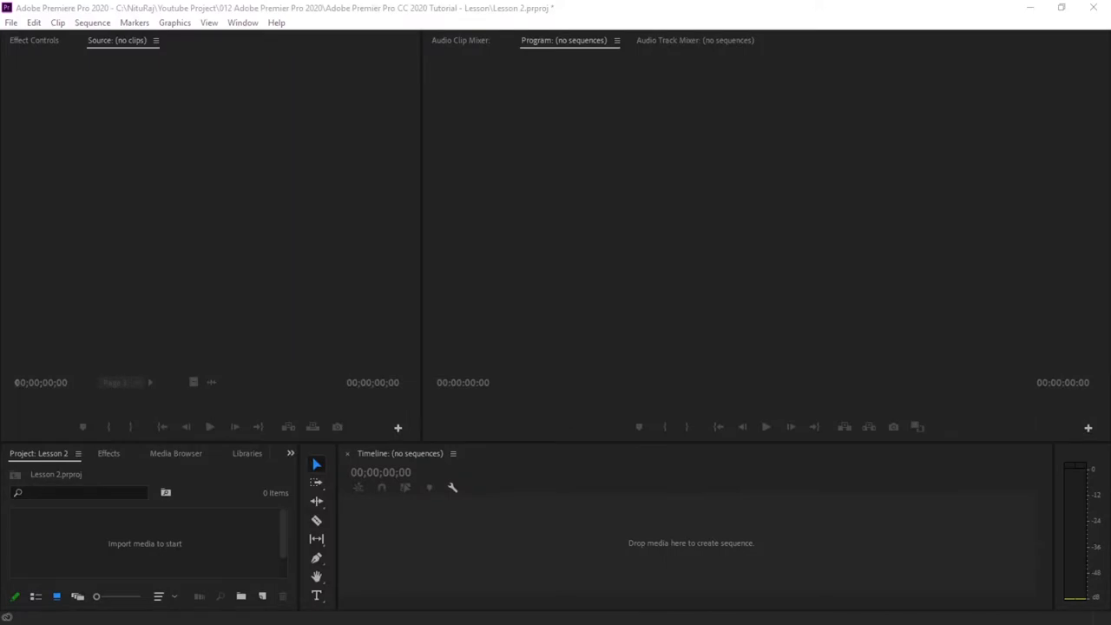
{"action": "mouse_move", "coordinate": [162, 543]}
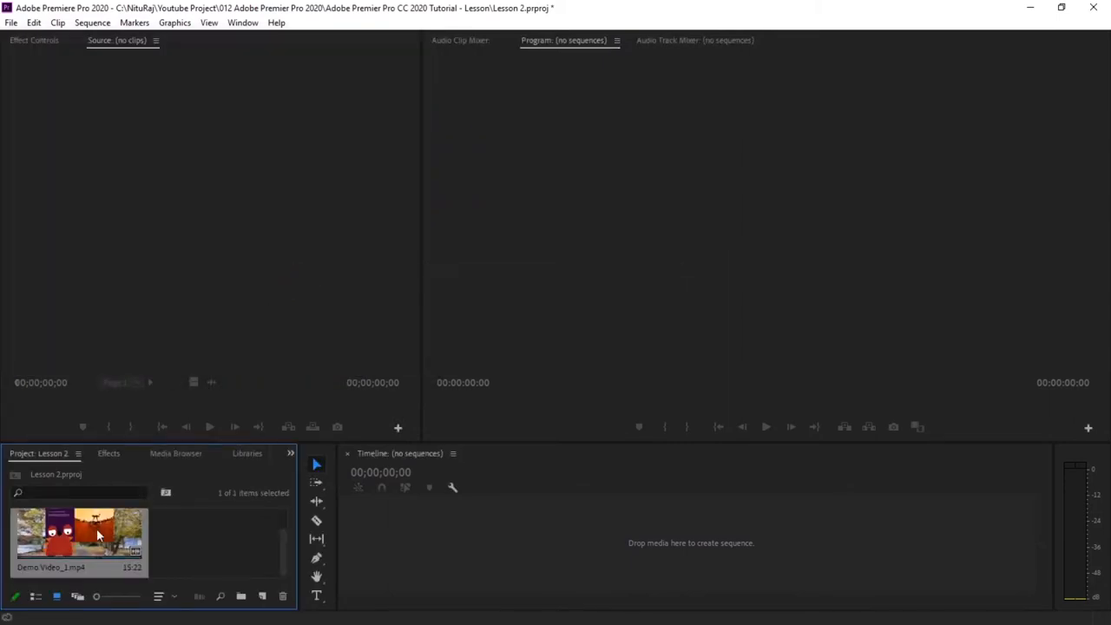
- Load Demo Video_1.mp4 from the Project panel into the Source Monitor for preview
{"action": "double_click", "coordinate": [78, 534]}
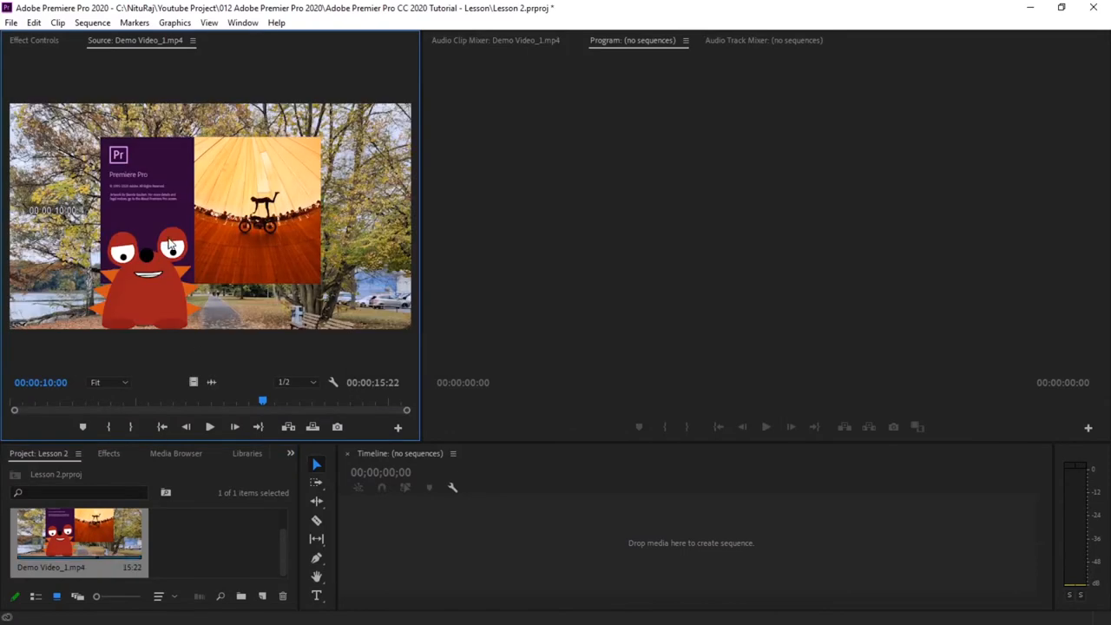
{"action": "mouse_move", "coordinate": [475, 555]}
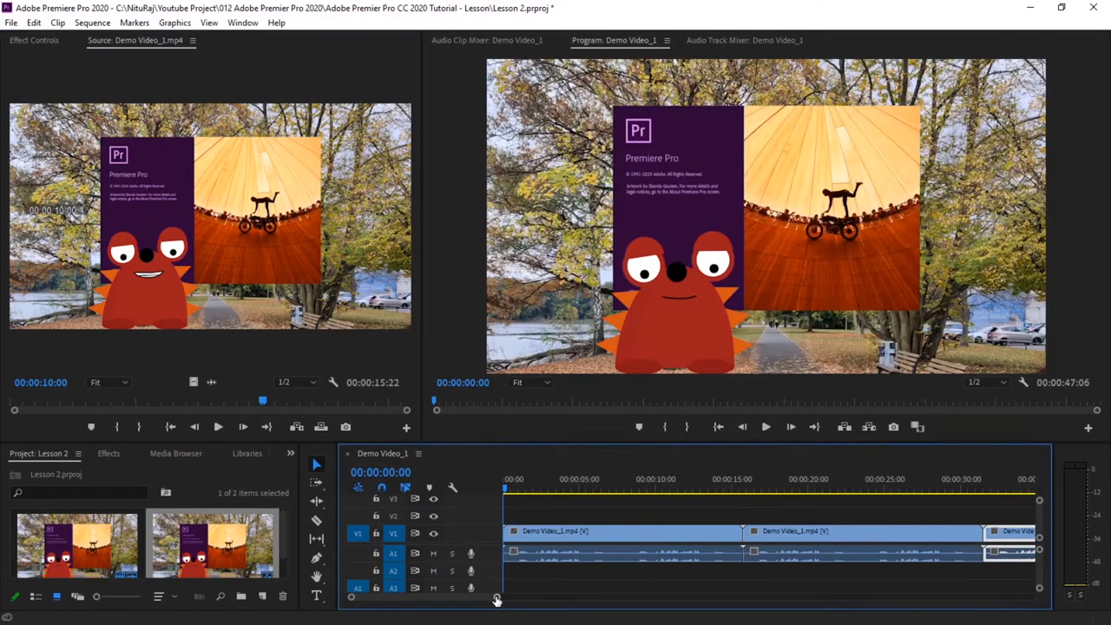
- Zoom the timeline out twice, then back in to fit the three-clip sequence
{"action": "left_click_drag", "start_coordinate": [497, 599], "coordinate": [563, 603]}
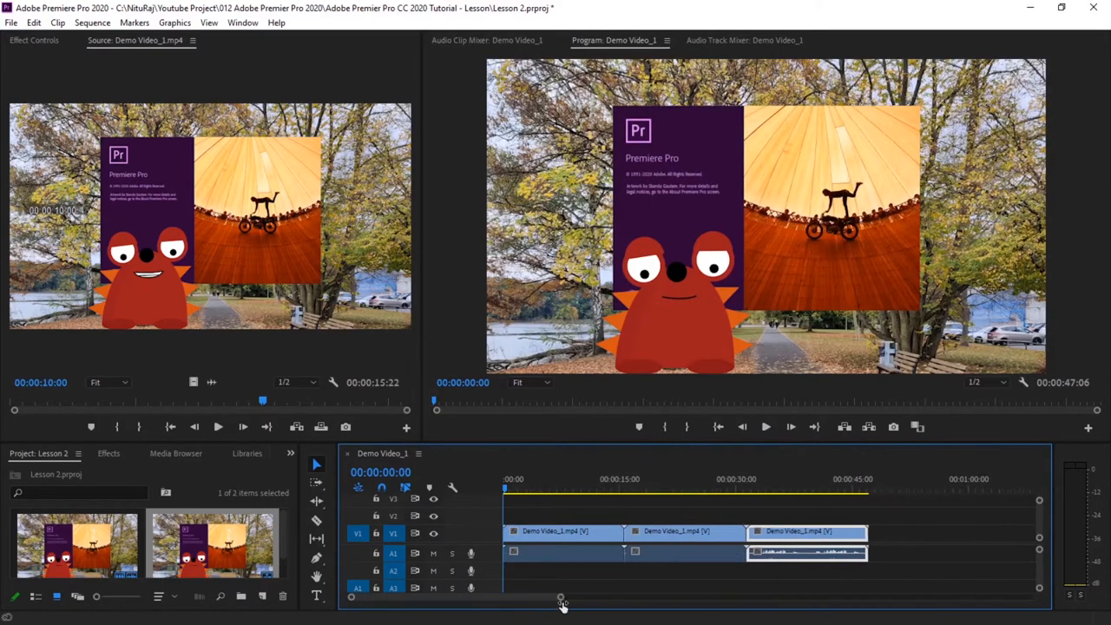
{"action": "left_click_drag", "start_coordinate": [560, 597], "coordinate": [607, 605]}
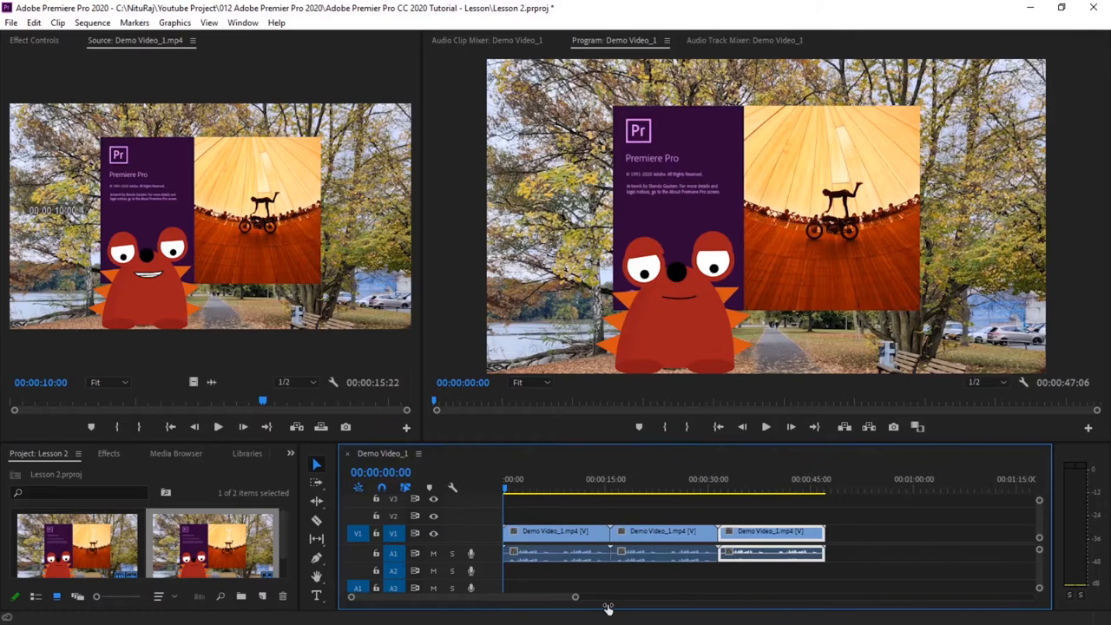
{"action": "left_click_drag", "start_coordinate": [608, 596], "coordinate": [576, 596]}
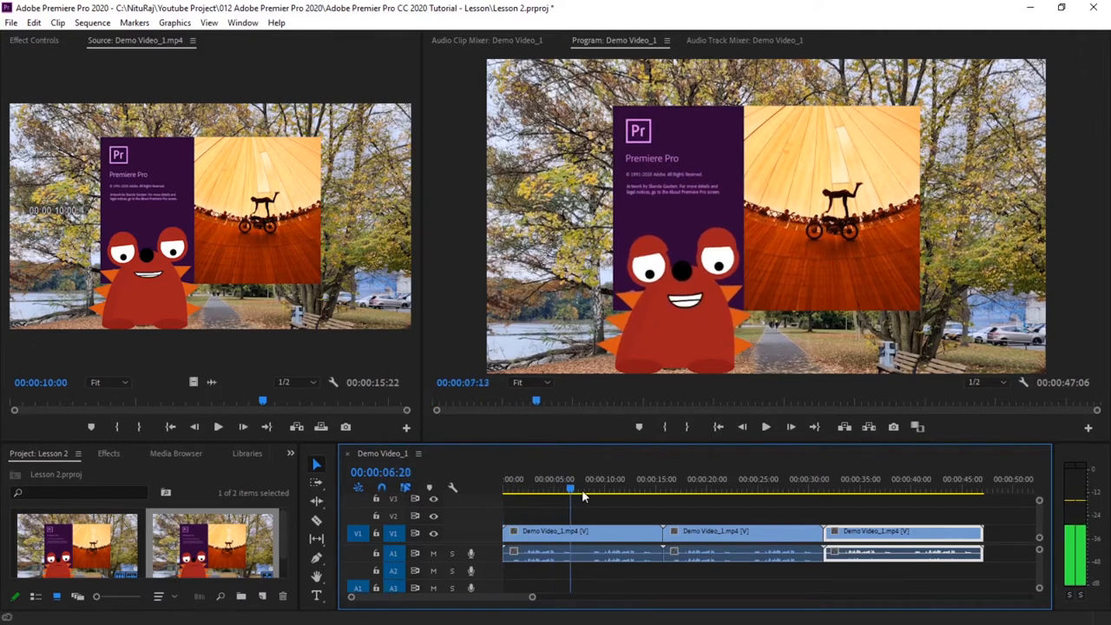
{"action": "left_click", "coordinate": [571, 490]}
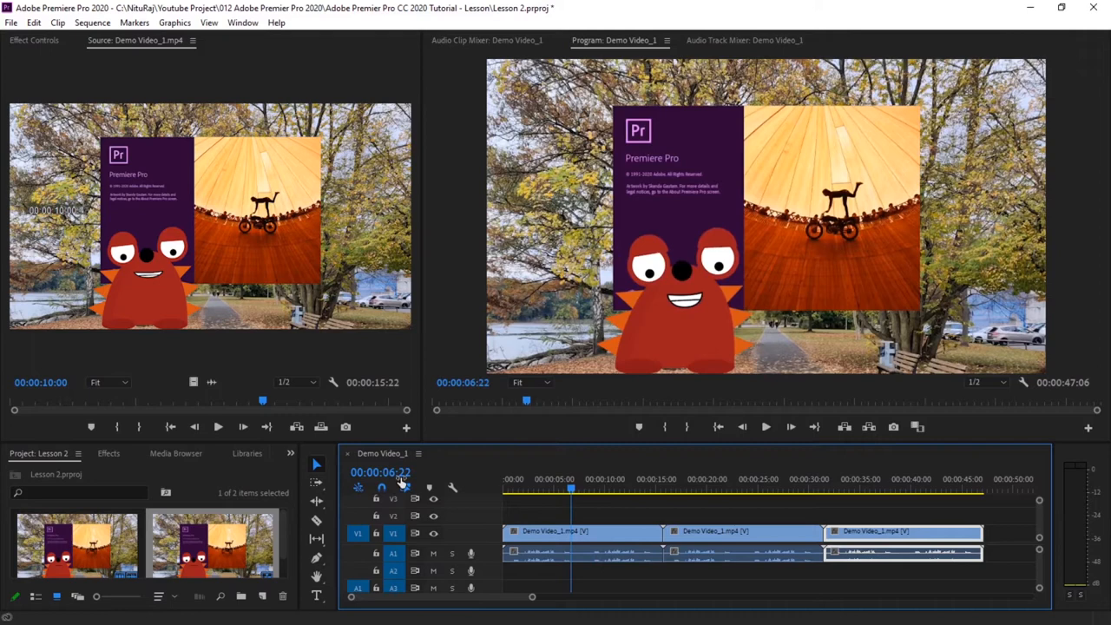
{"action": "mouse_move", "coordinate": [401, 484]}
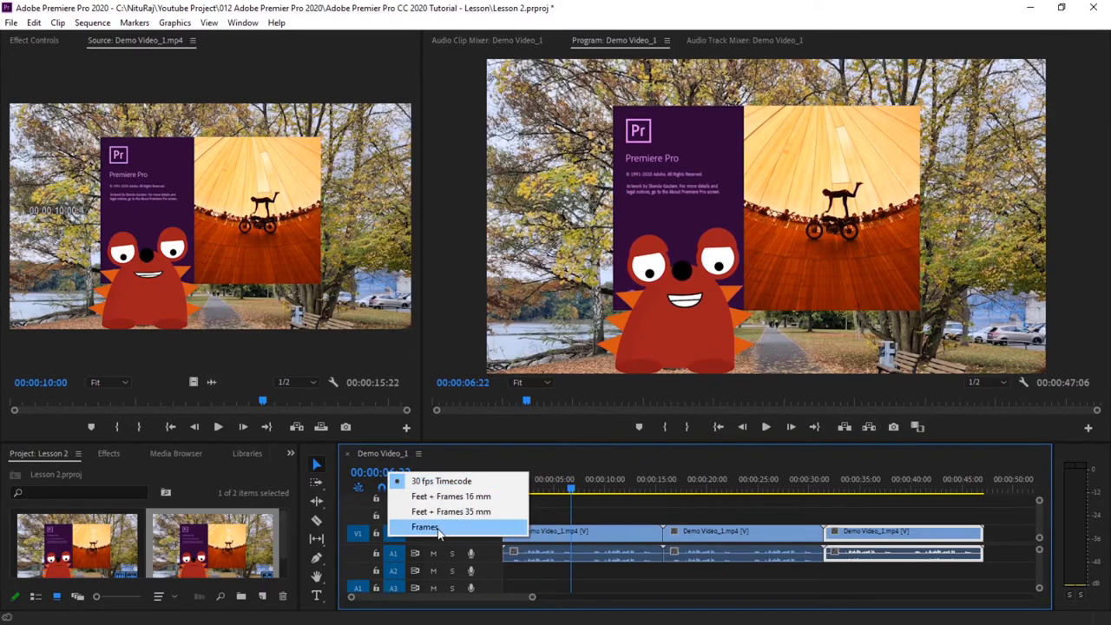
{"action": "left_click", "coordinate": [425, 527]}
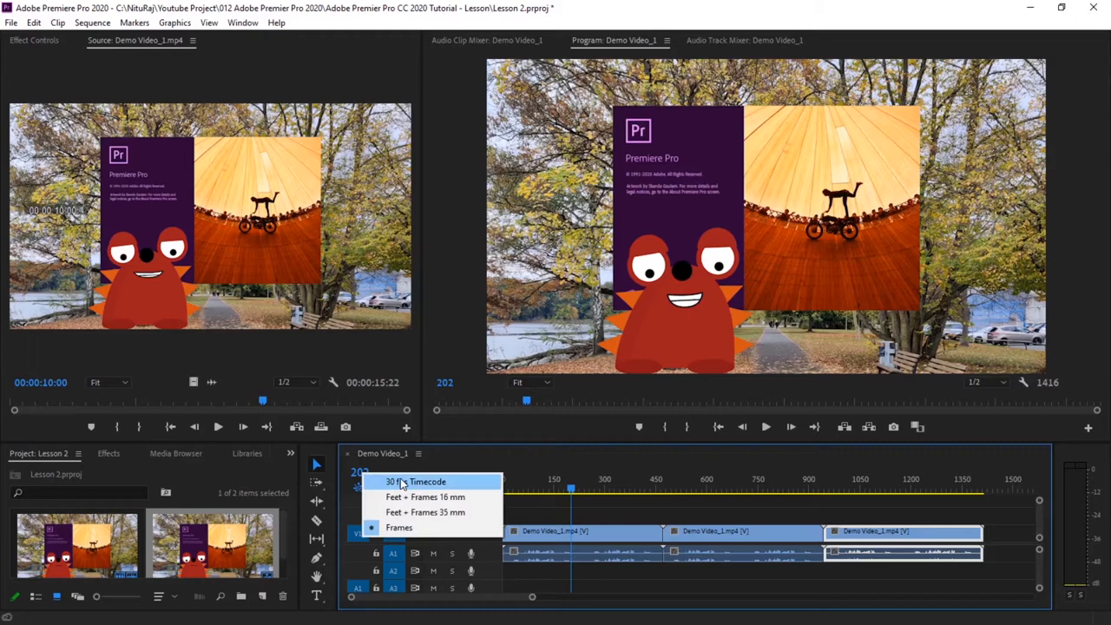
{"action": "left_click", "coordinate": [417, 482]}
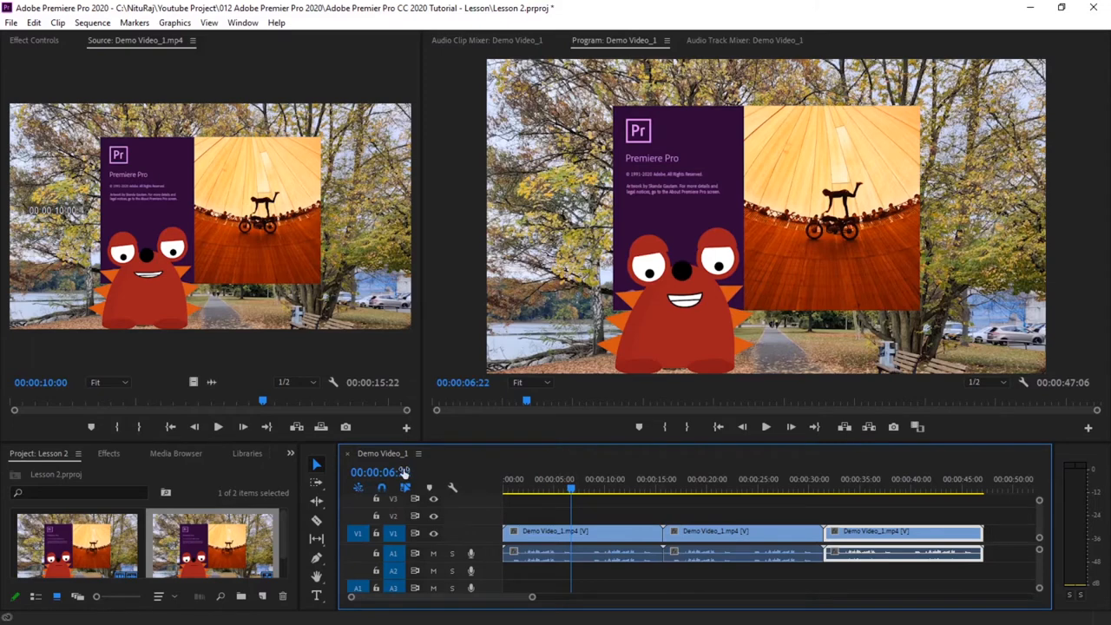
{"action": "mouse_move", "coordinate": [382, 487]}
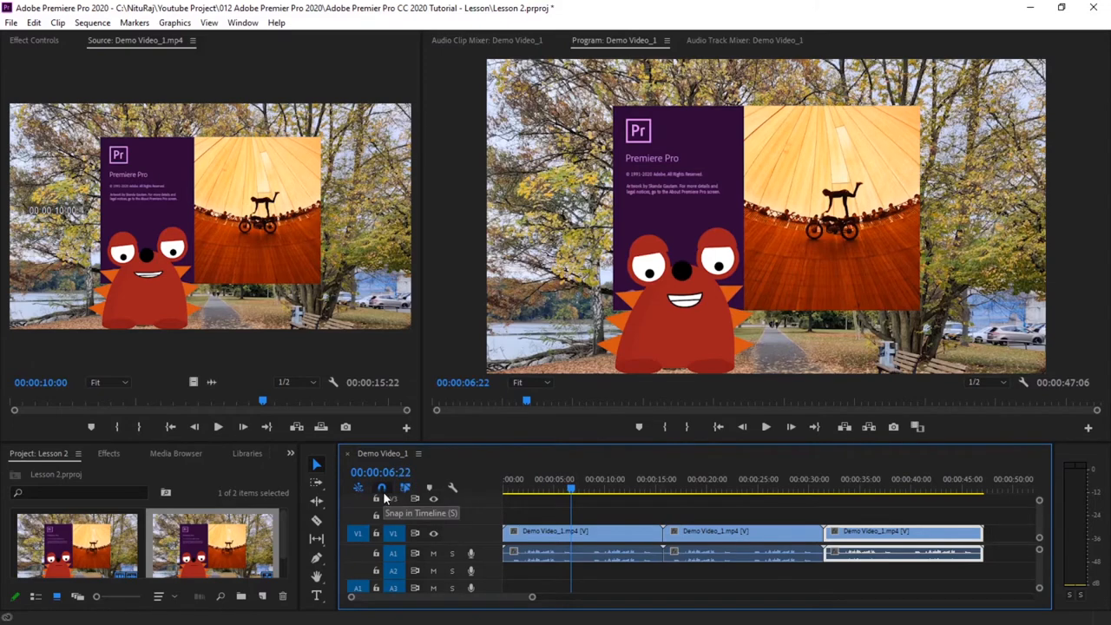
{"action": "mouse_move", "coordinate": [556, 552]}
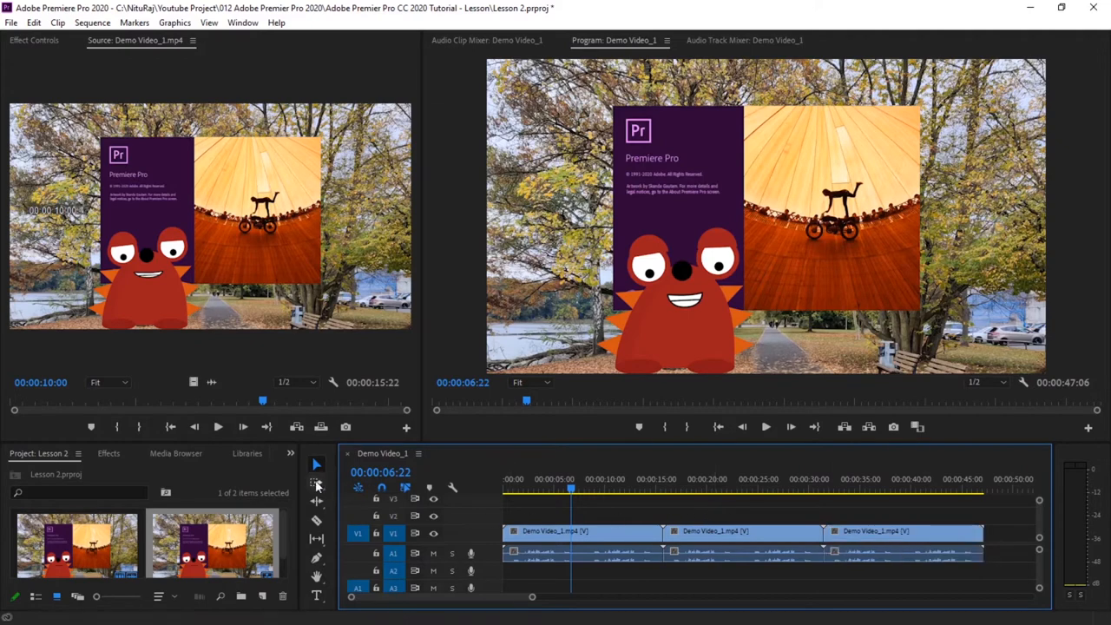
{"action": "mouse_move", "coordinate": [522, 559]}
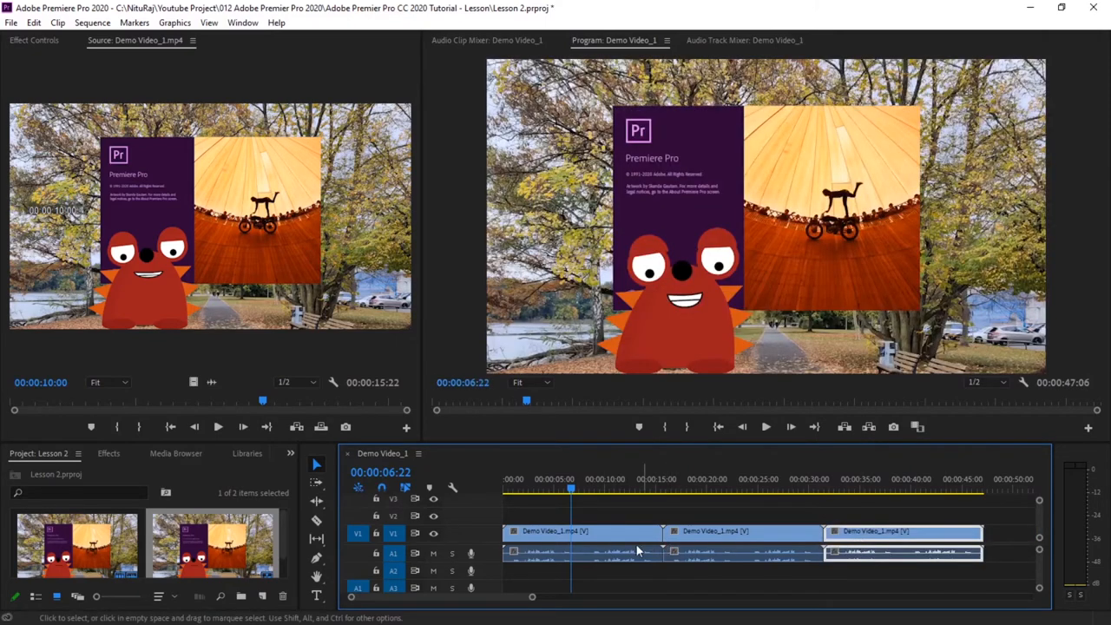
{"action": "mouse_move", "coordinate": [317, 486]}
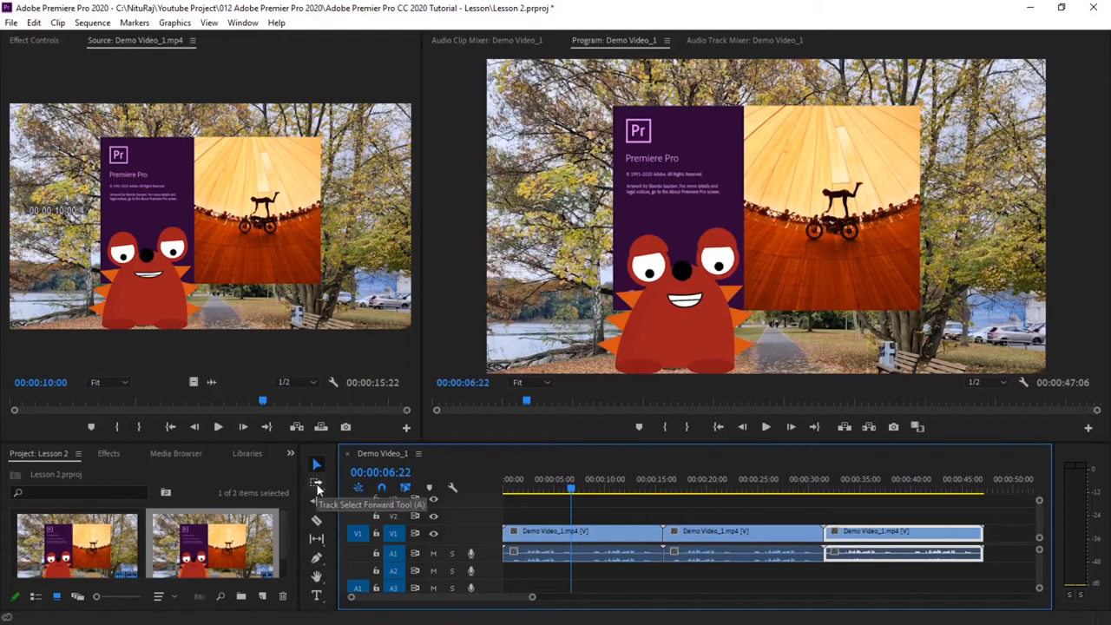
- Select all three Demo Video_1.mp4 clips at once with the Track Select Forward Tool
{"action": "left_click", "coordinate": [316, 482]}
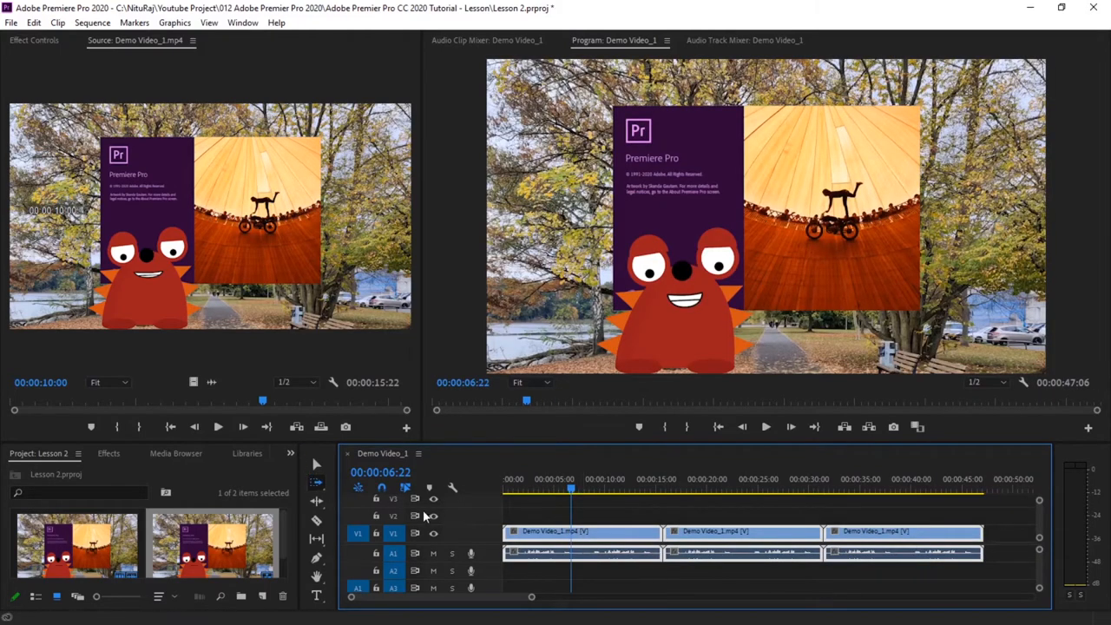
{"action": "mouse_move", "coordinate": [433, 516]}
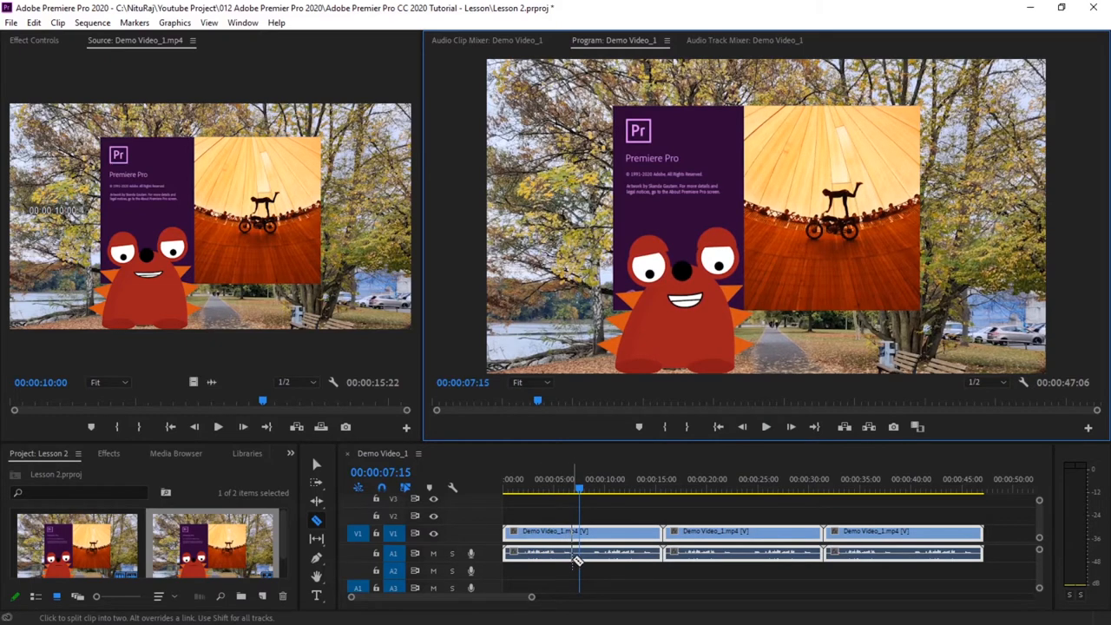
{"action": "mouse_move", "coordinate": [568, 560]}
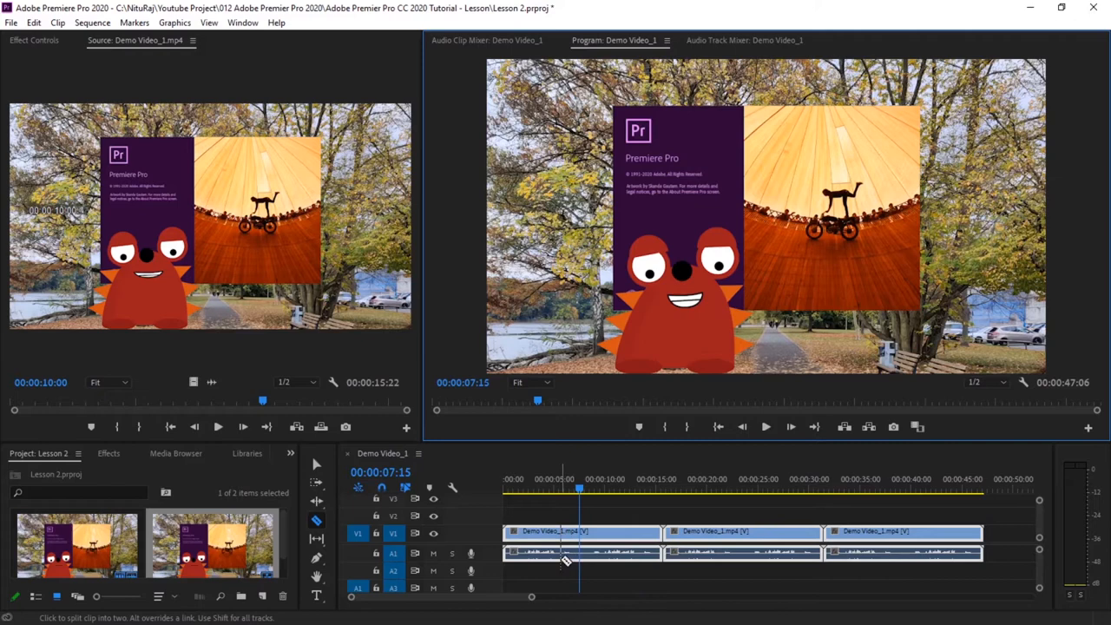
{"action": "mouse_move", "coordinate": [565, 563]}
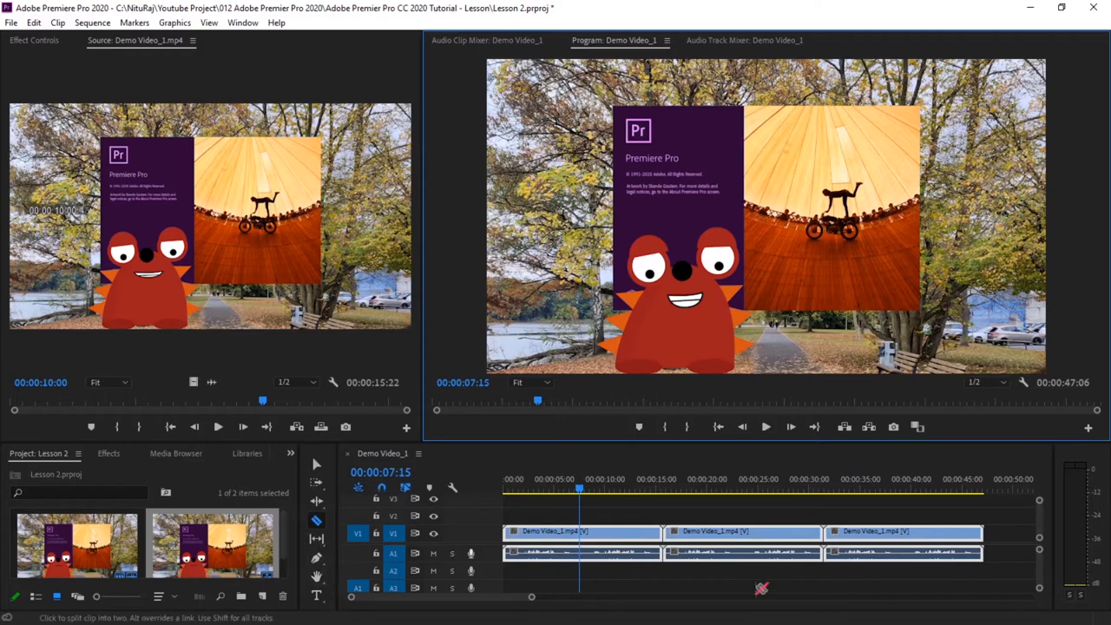
{"action": "mouse_move", "coordinate": [376, 534]}
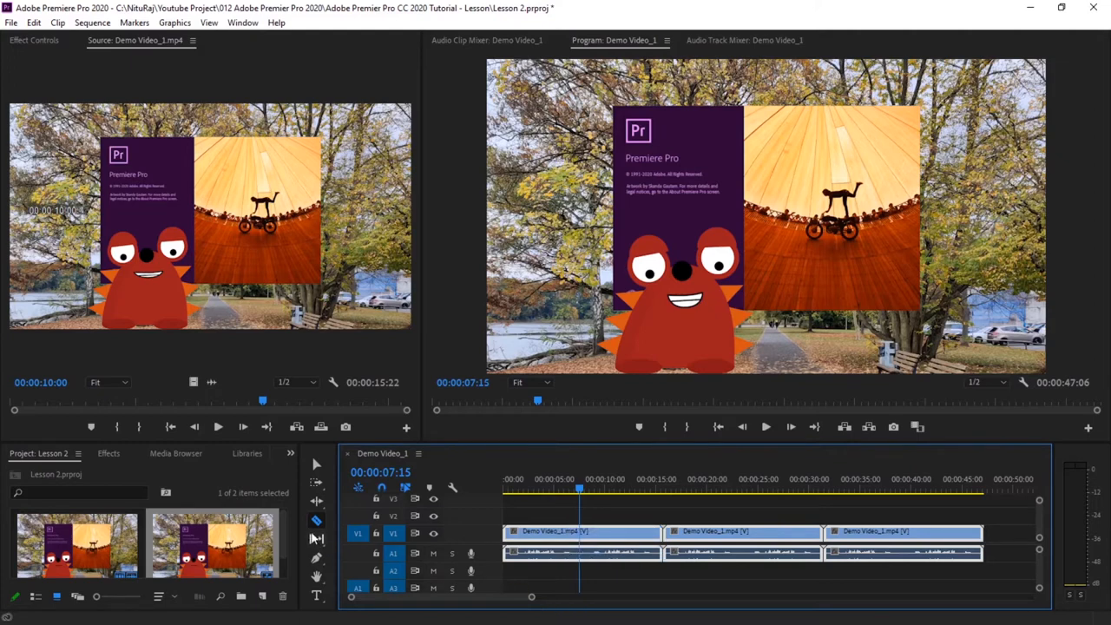
{"action": "mouse_move", "coordinate": [376, 534]}
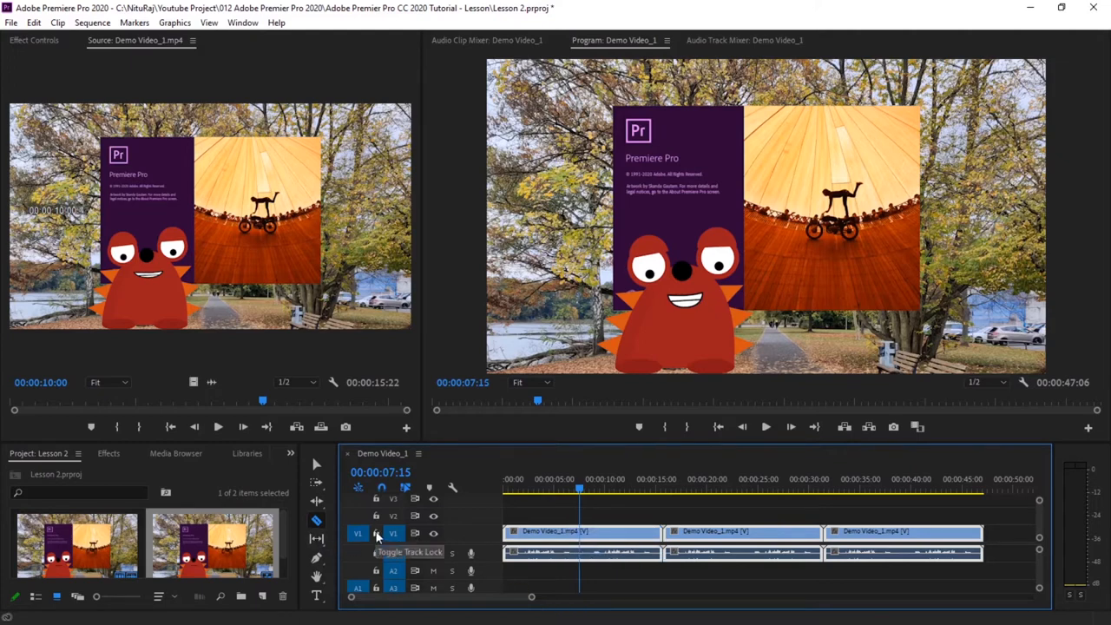
- Lock V1, split the first A1 clip near five seconds, and play back from two seconds
{"action": "left_click", "coordinate": [376, 534]}
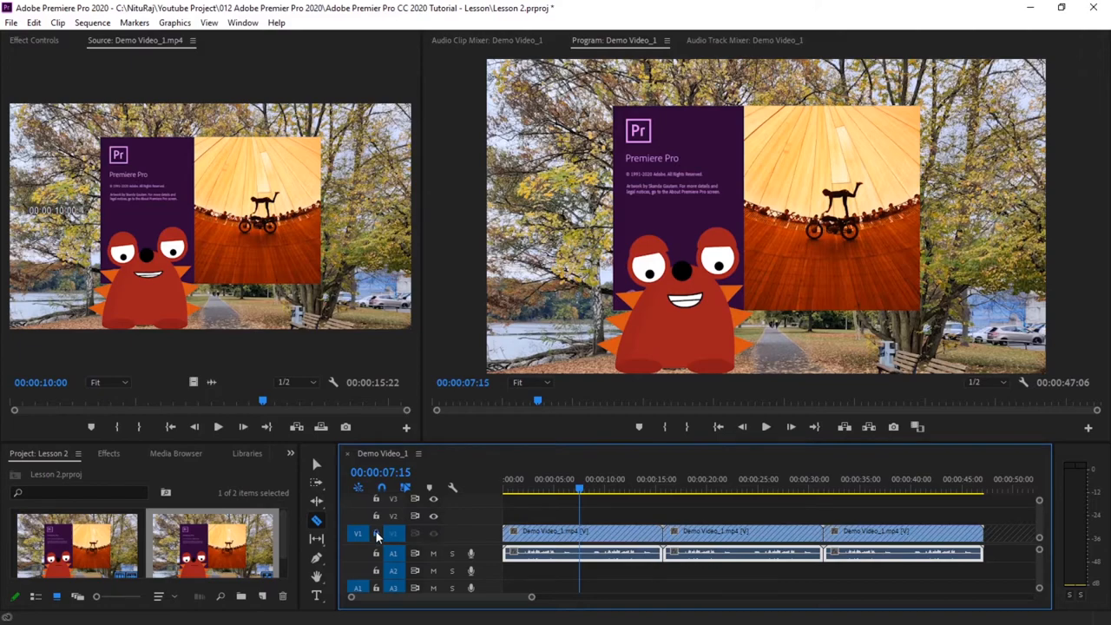
{"action": "mouse_move", "coordinate": [565, 556]}
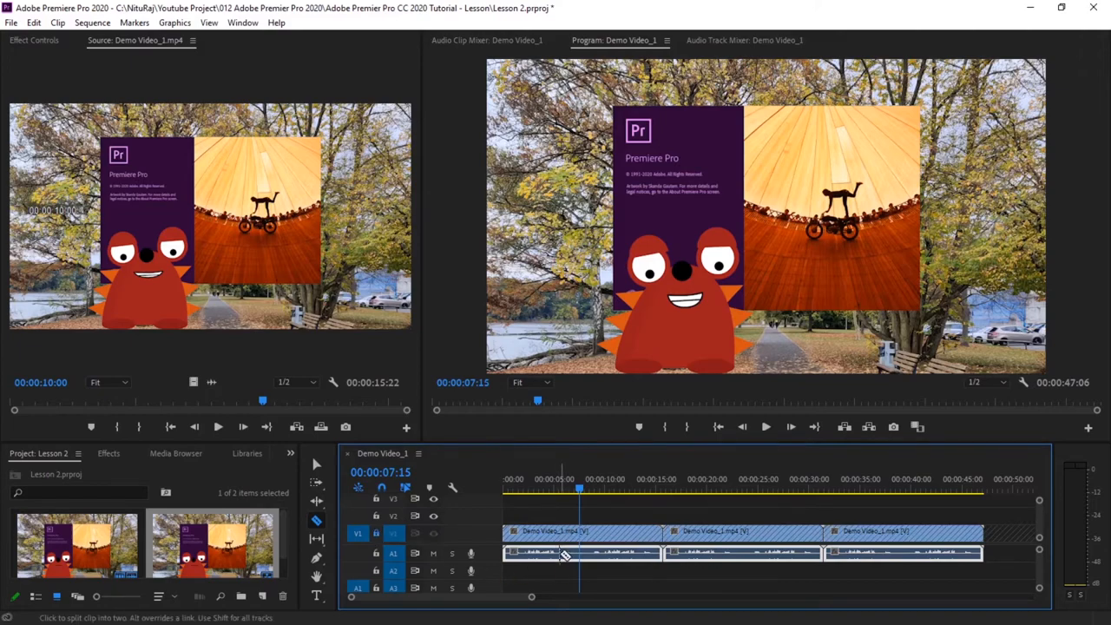
{"action": "left_click", "coordinate": [608, 554]}
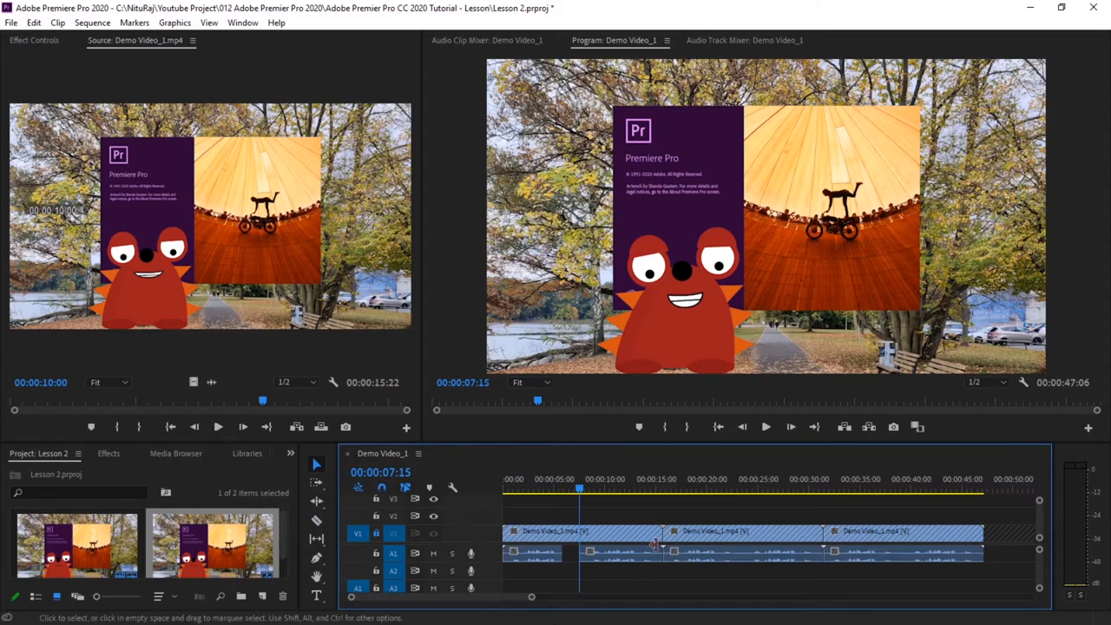
{"action": "left_click_drag", "start_coordinate": [579, 488], "coordinate": [525, 487]}
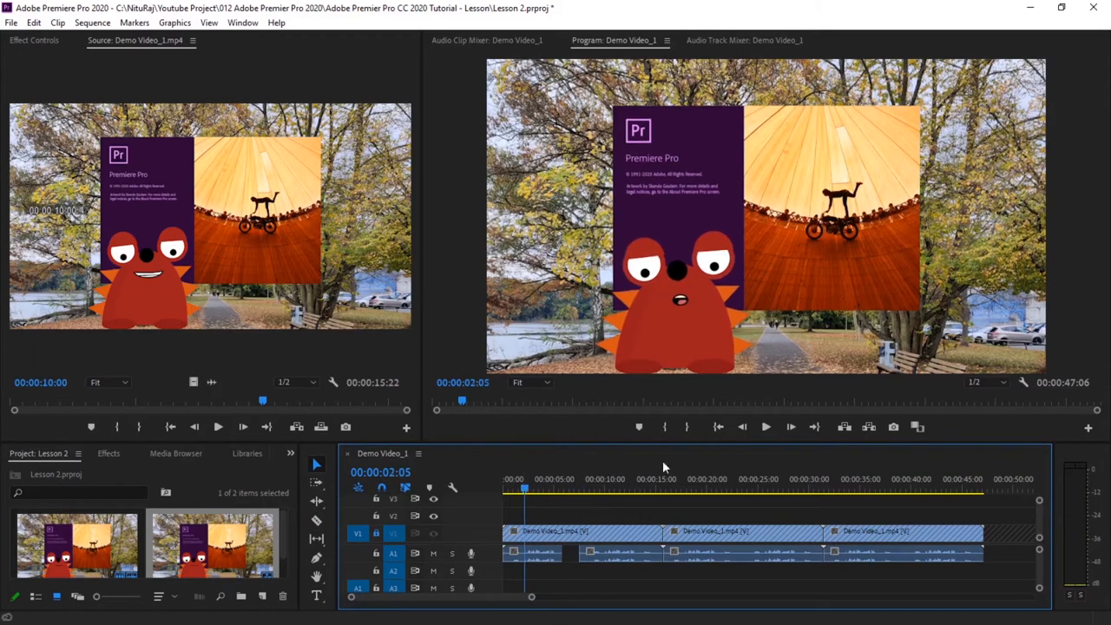
{"action": "left_click", "coordinate": [766, 426]}
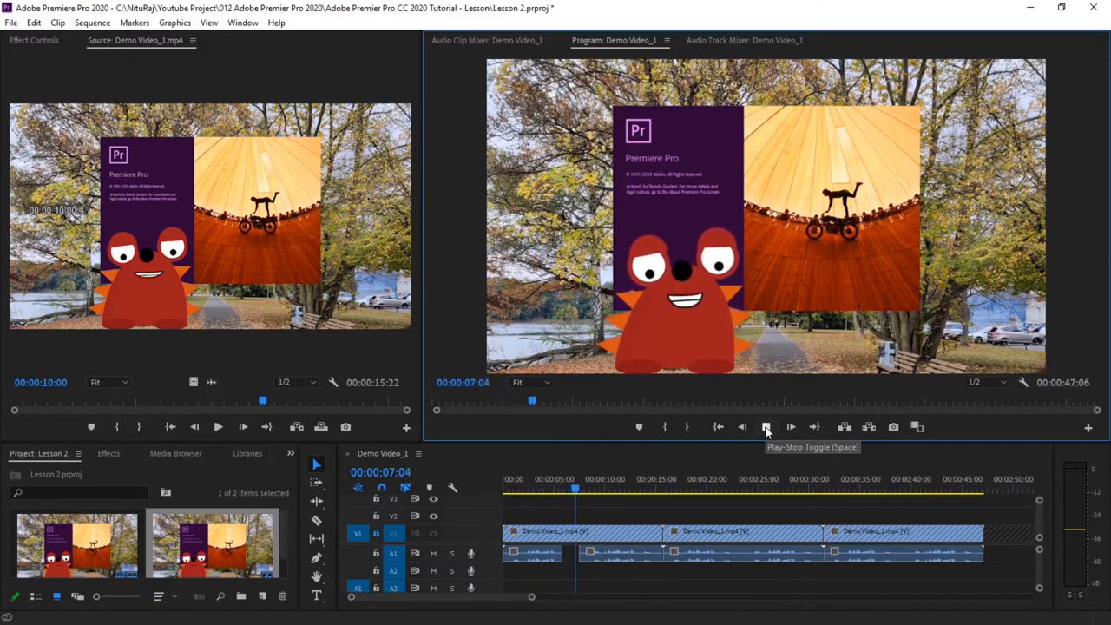
{"action": "left_click", "coordinate": [766, 426]}
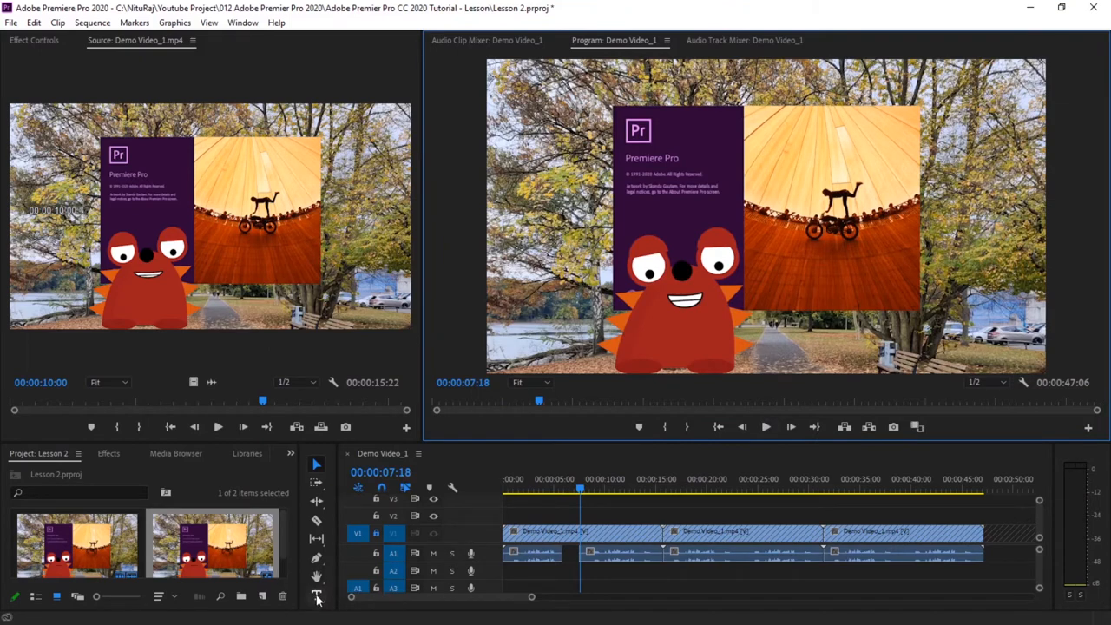
{"action": "mouse_move", "coordinate": [376, 536]}
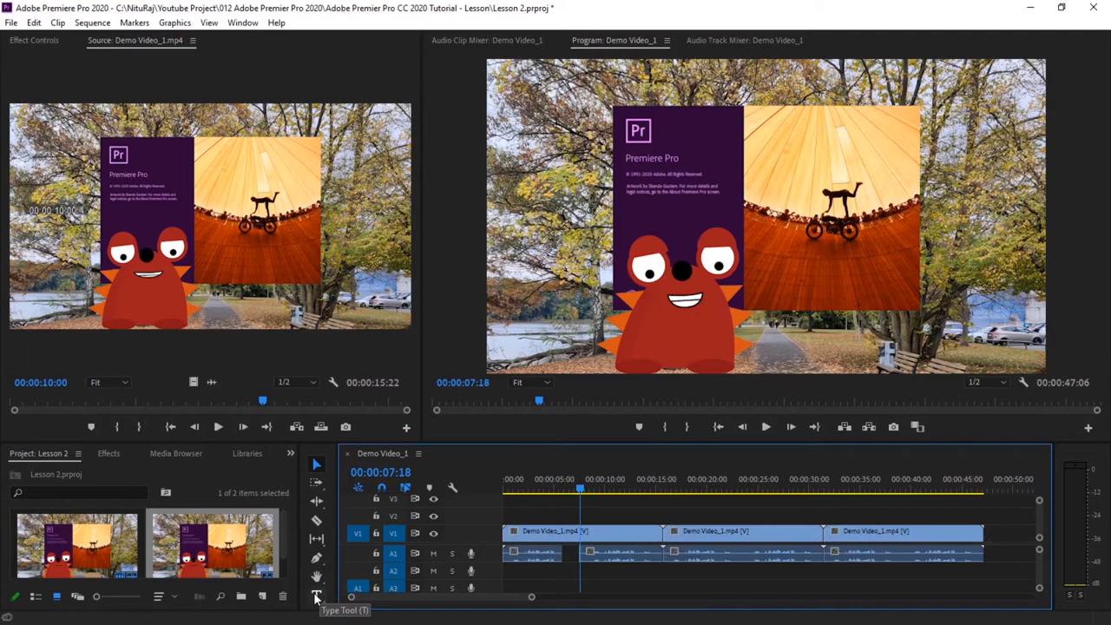
- Type a 'Subscribe to my Channel' title on V2 with the Type tool
{"action": "left_click", "coordinate": [316, 596]}
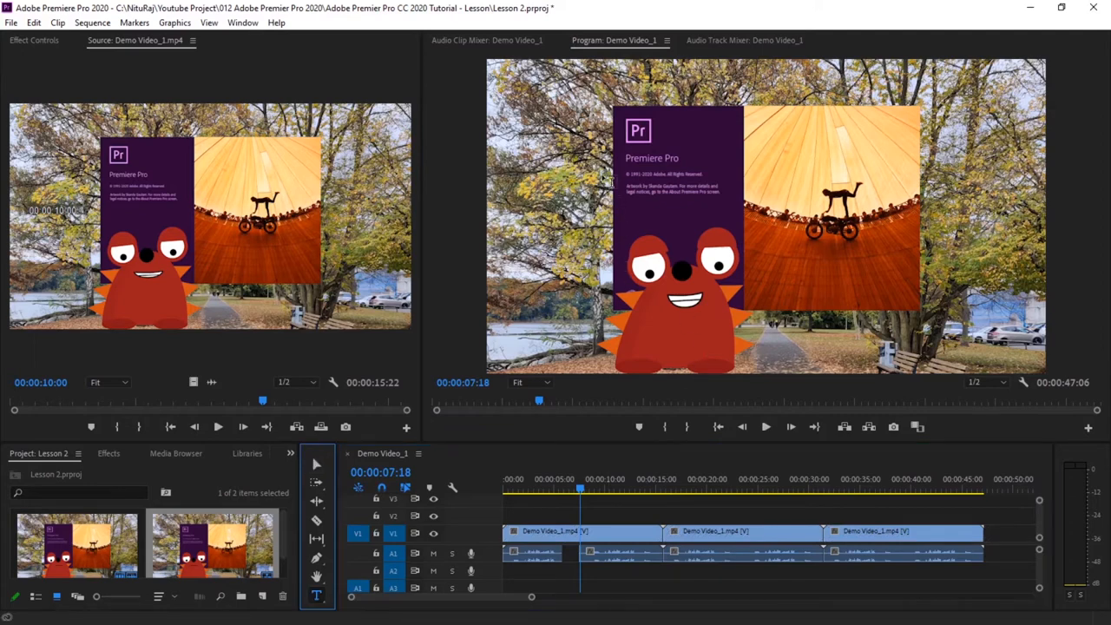
{"action": "mouse_move", "coordinate": [668, 139]}
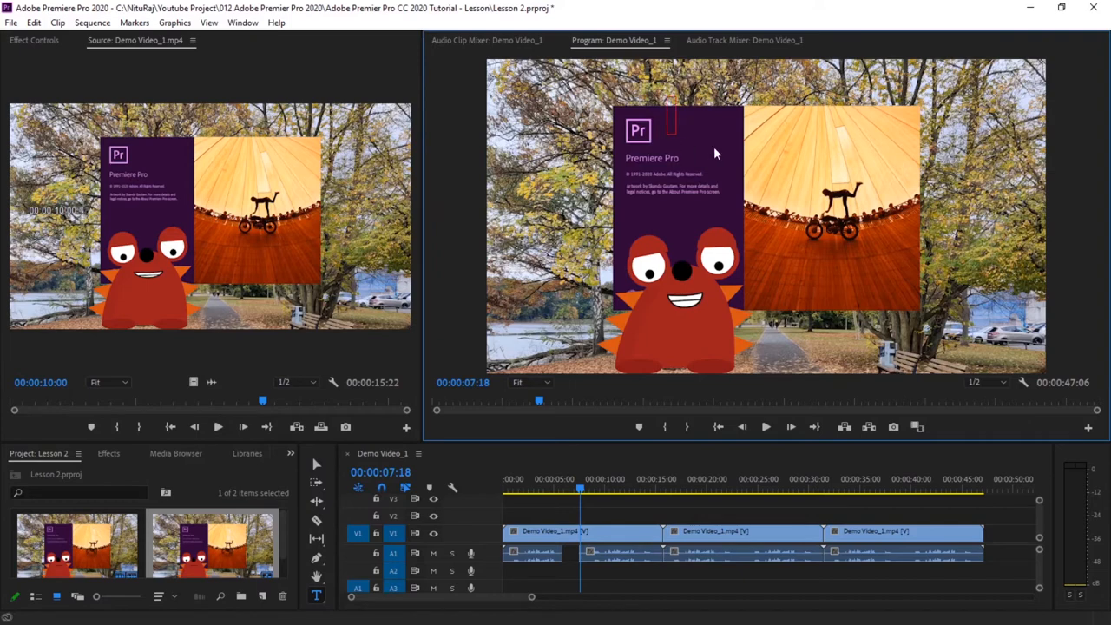
{"action": "type", "text": "Subscribe"}
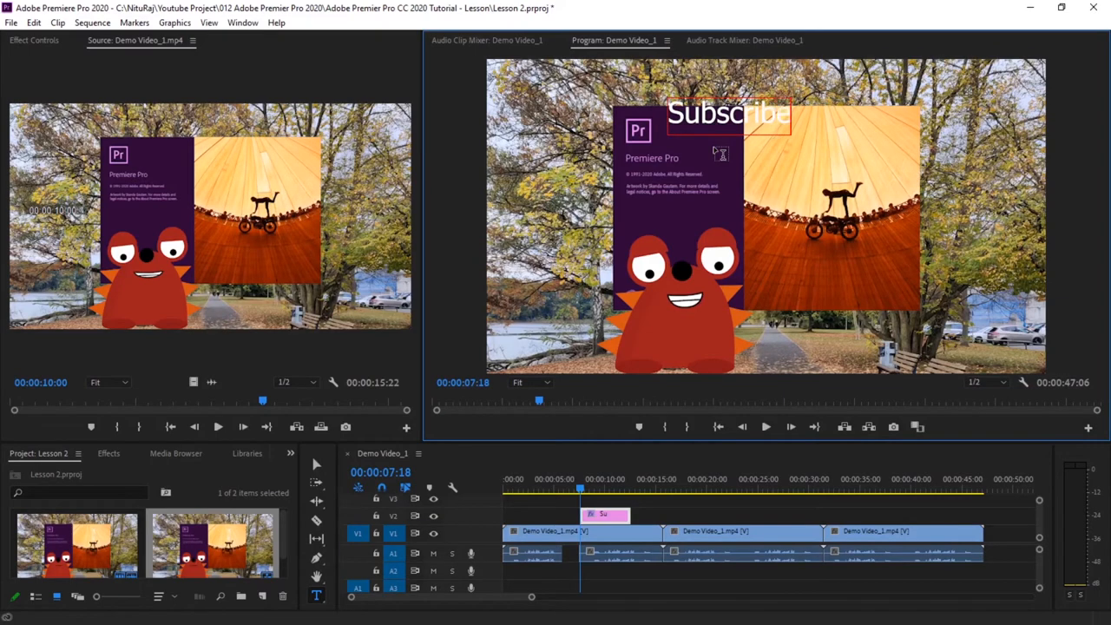
{"action": "type", "text": "to"}
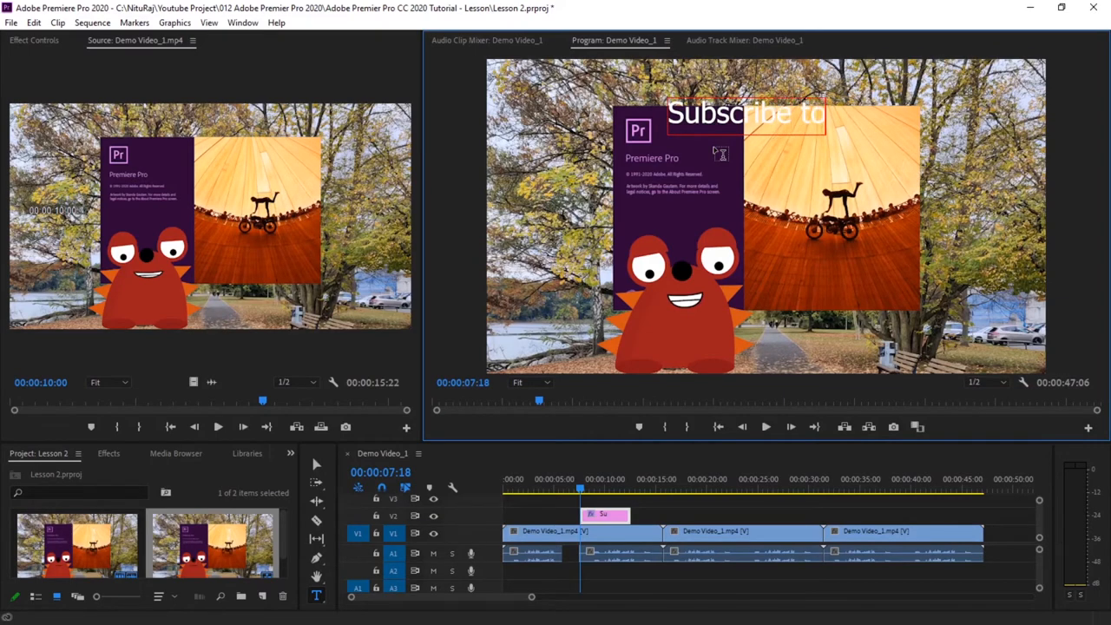
{"action": "type", "text": "my Channel"}
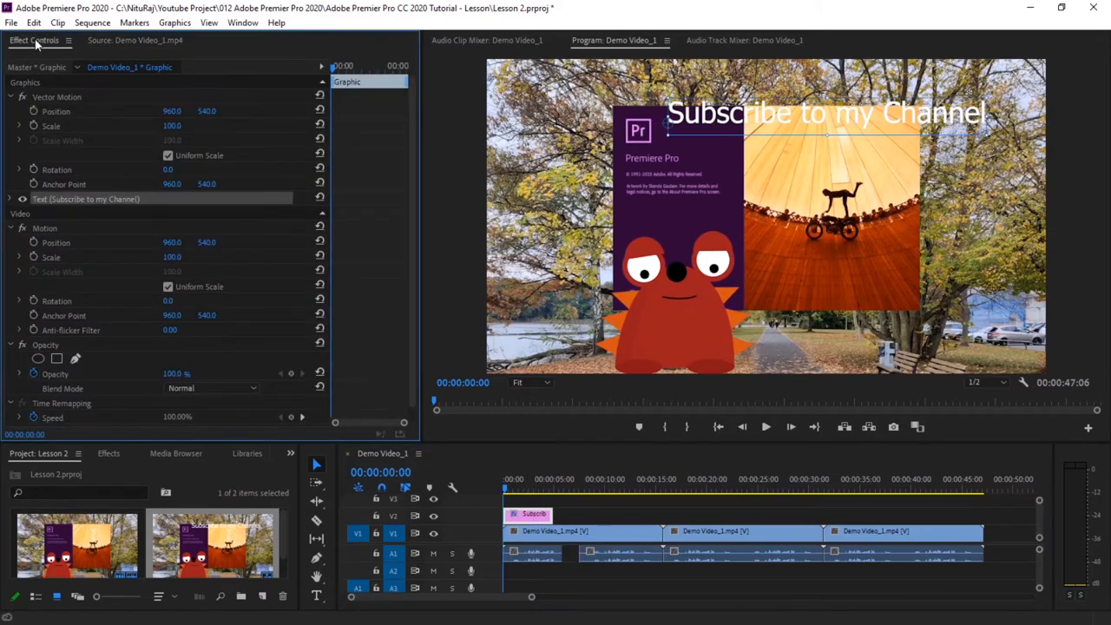
{"action": "mouse_move", "coordinate": [185, 123]}
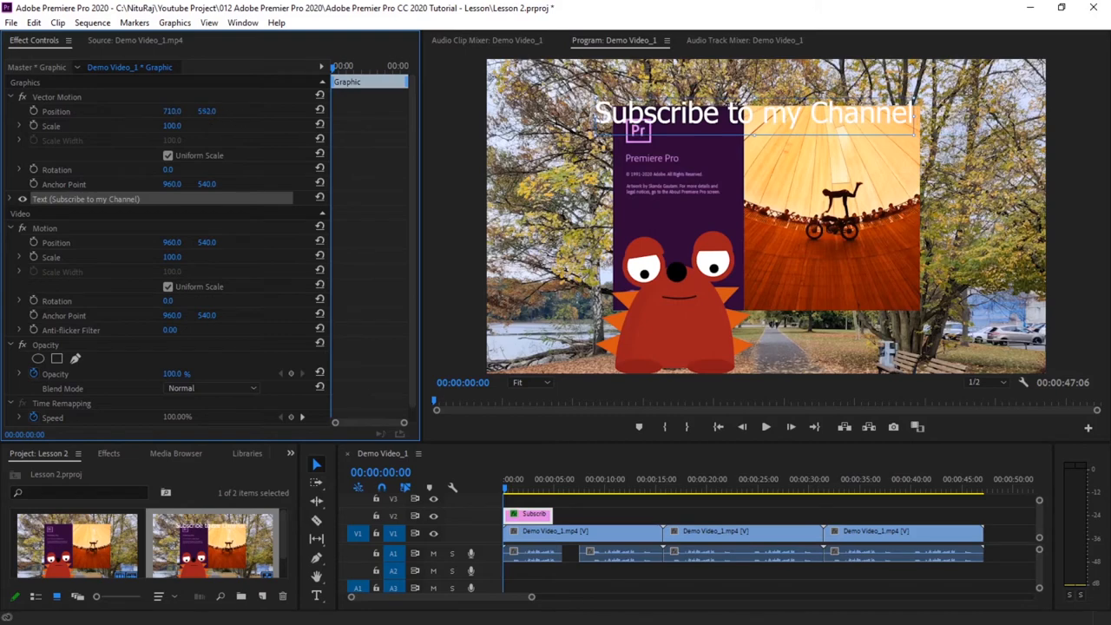
- Scale the title to 34% and position it on the purple panel above the character
{"action": "left_click_drag", "start_coordinate": [753, 121], "coordinate": [764, 101]}
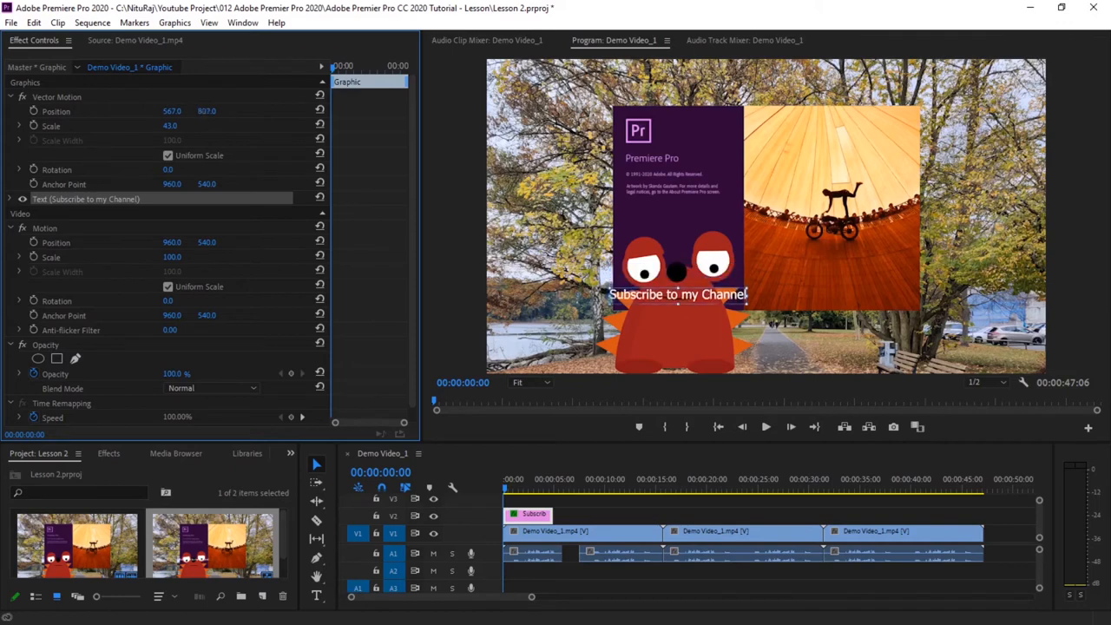
{"action": "left_click_drag", "start_coordinate": [677, 295], "coordinate": [677, 213]}
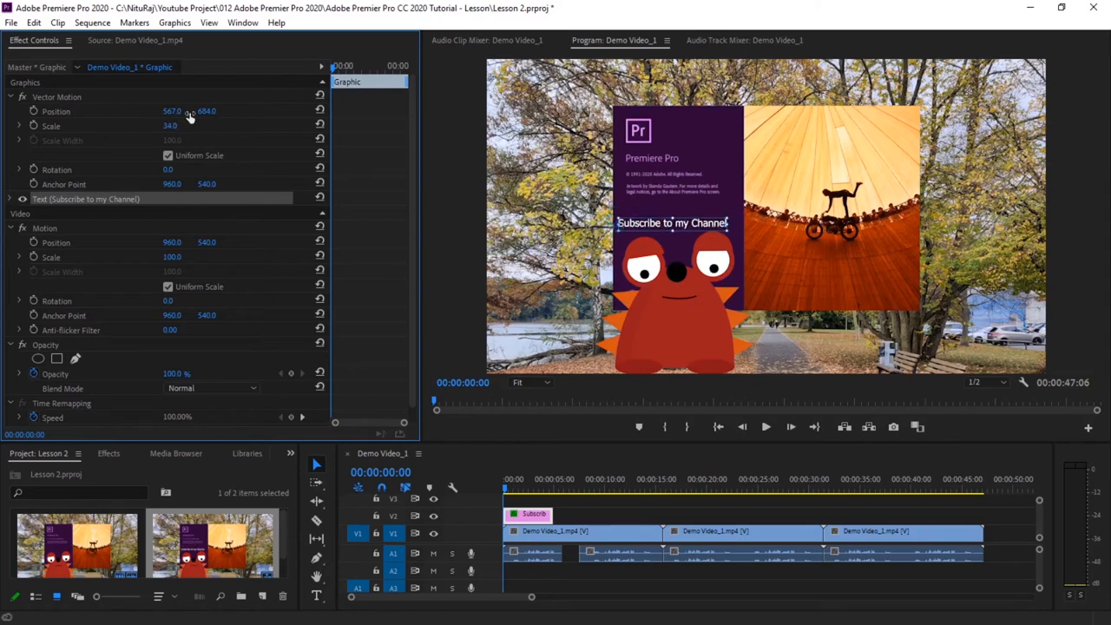
{"action": "left_click_drag", "start_coordinate": [171, 111], "coordinate": [178, 111]}
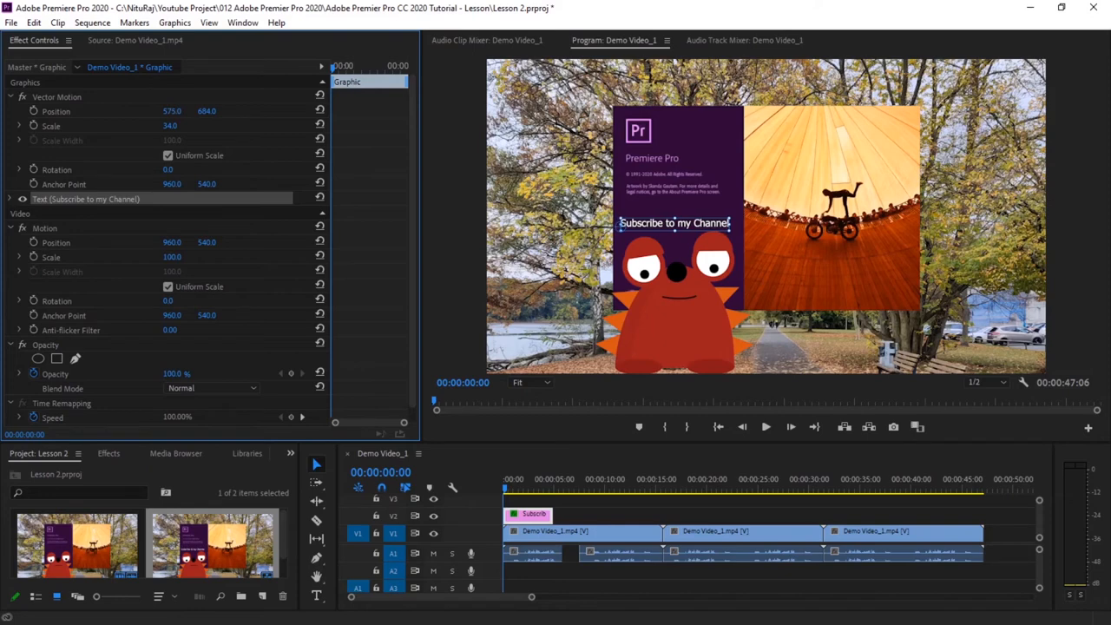
{"action": "mouse_move", "coordinate": [317, 581]}
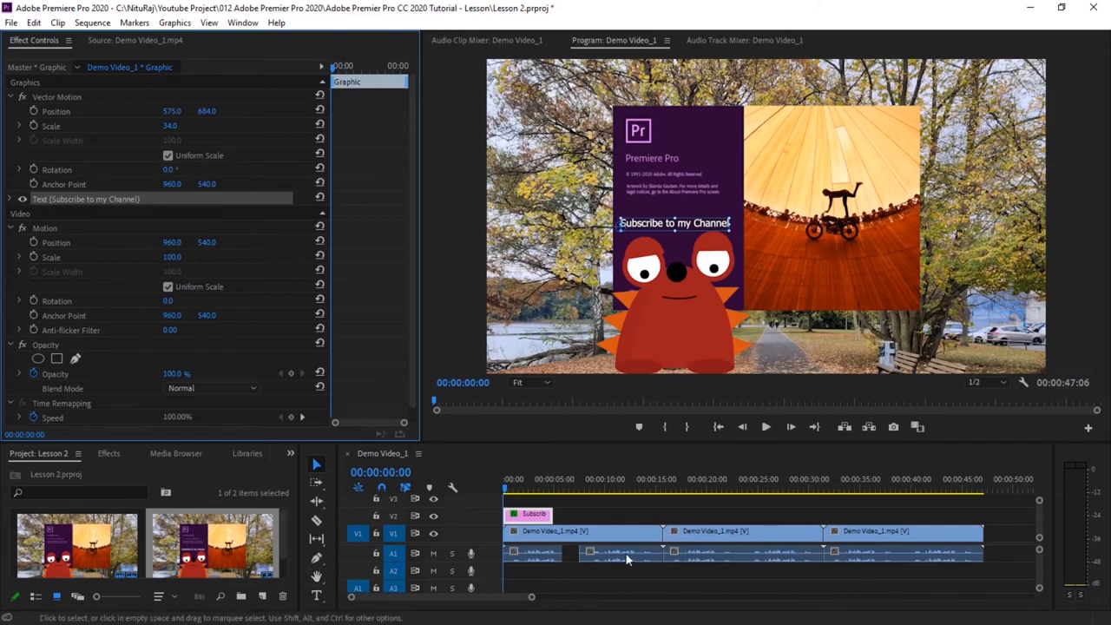
- Raise the second A1 audio clip's gain by 8 dB through Audio Gain
{"action": "right_click", "coordinate": [619, 554]}
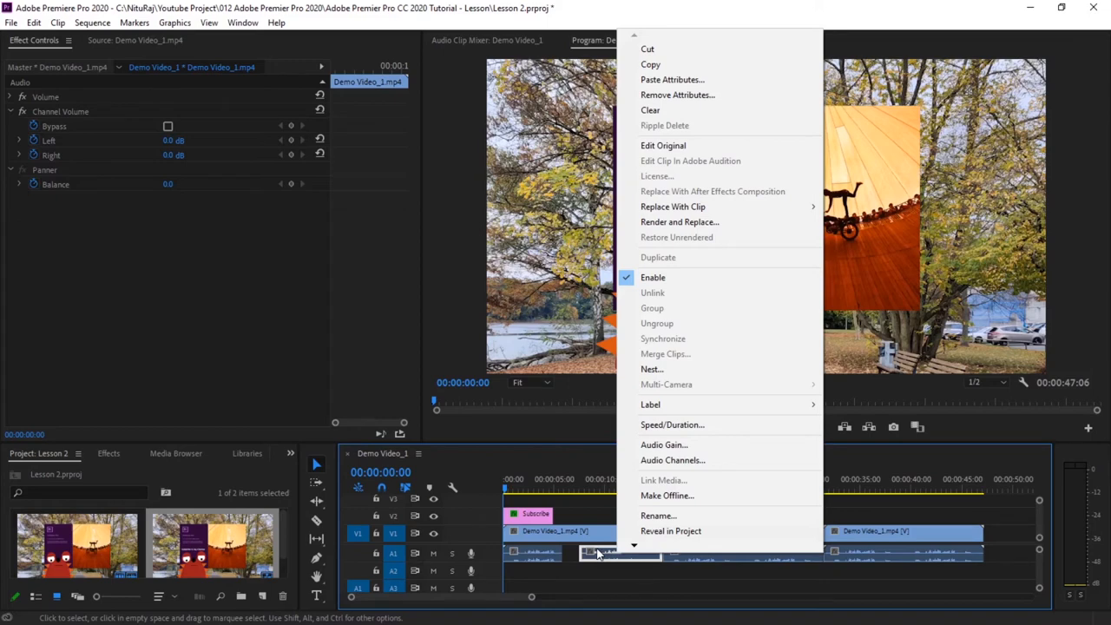
{"action": "mouse_move", "coordinate": [664, 444]}
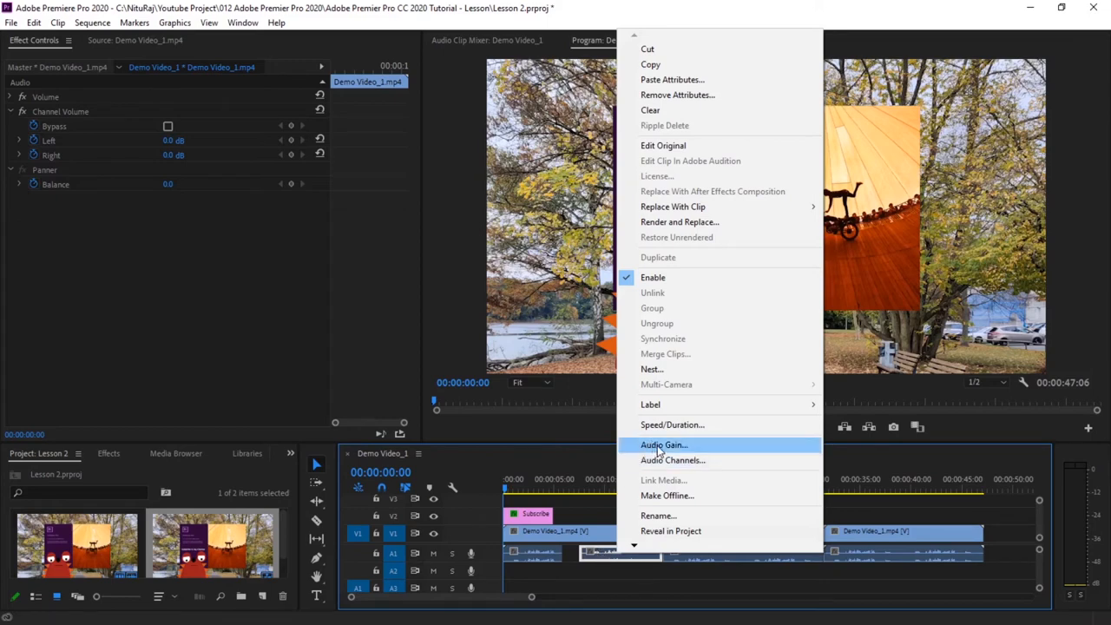
{"action": "left_click", "coordinate": [663, 445]}
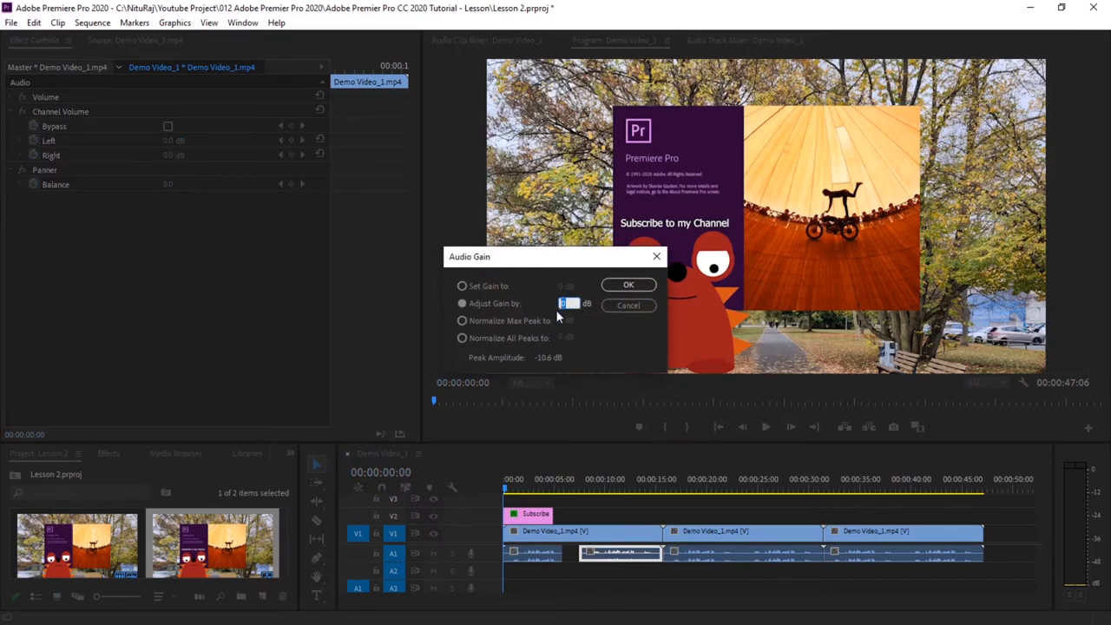
{"action": "type", "text": "8"}
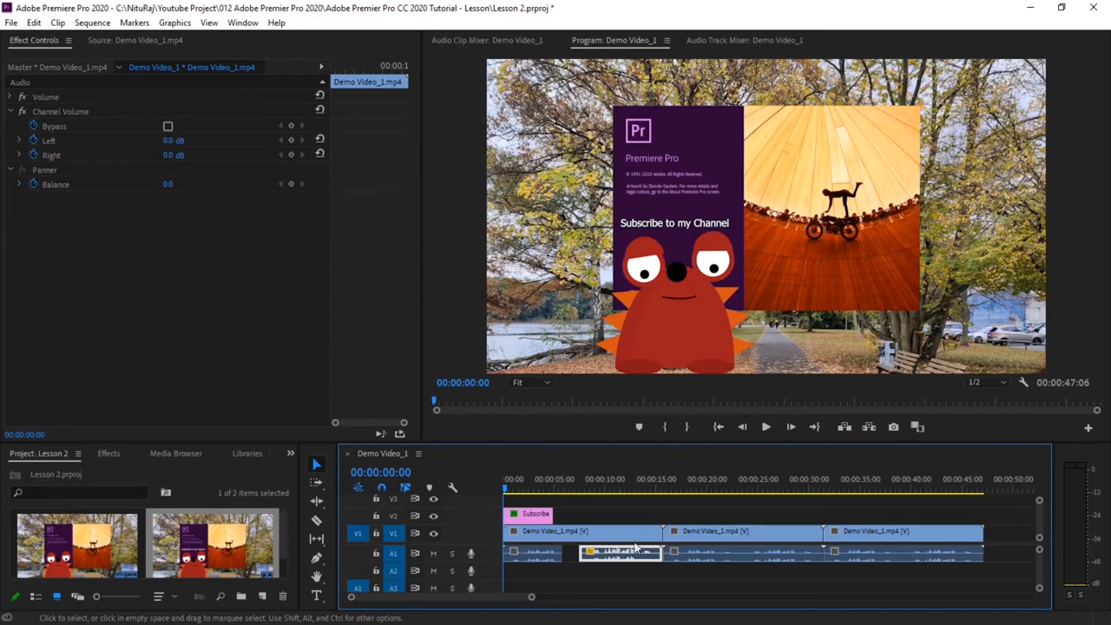
{"action": "left_click", "coordinate": [531, 490]}
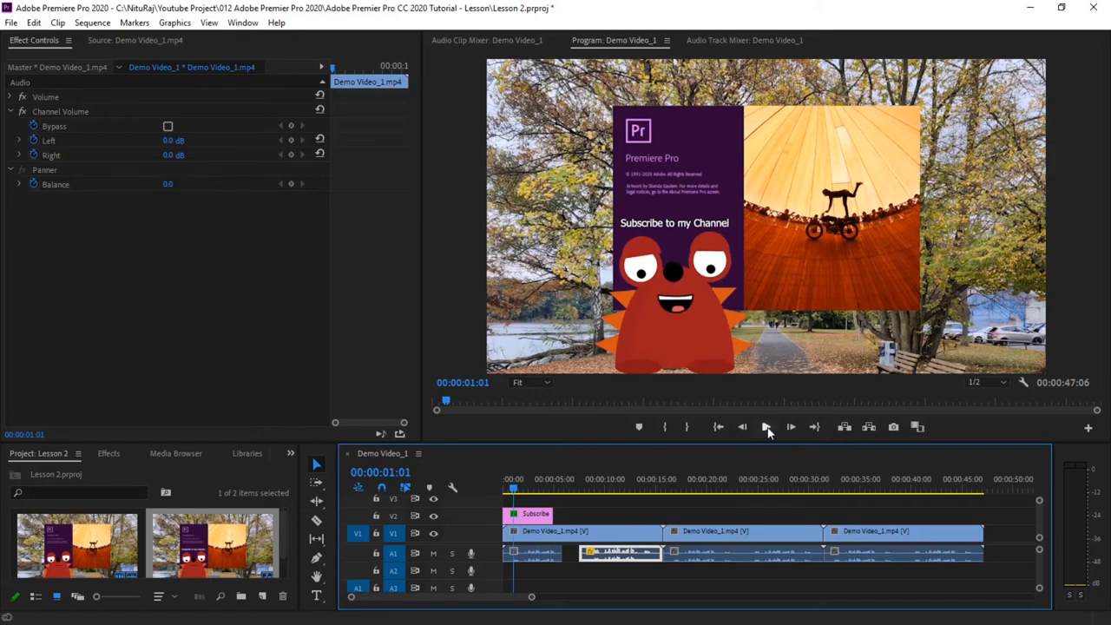
{"action": "left_click", "coordinate": [767, 427]}
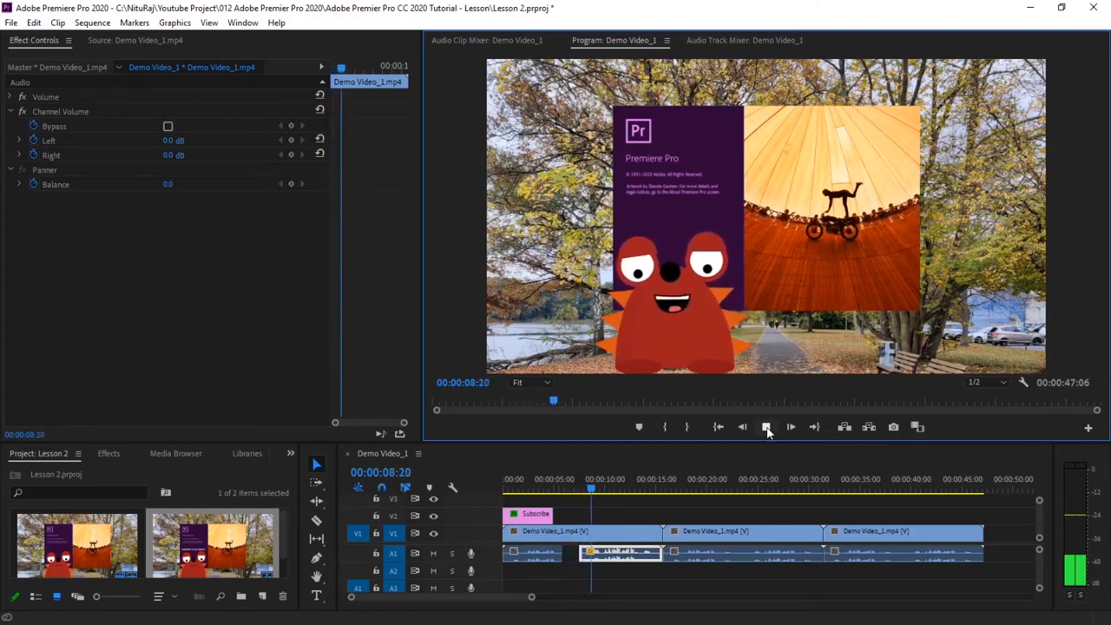
{"action": "left_click", "coordinate": [765, 427]}
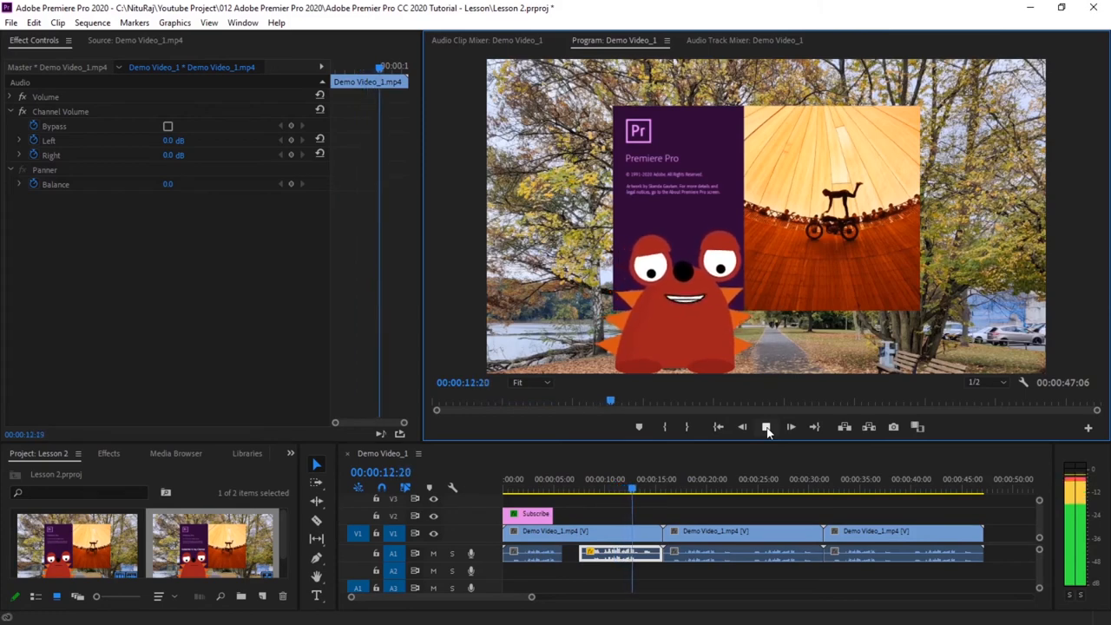
{"action": "left_click", "coordinate": [766, 426]}
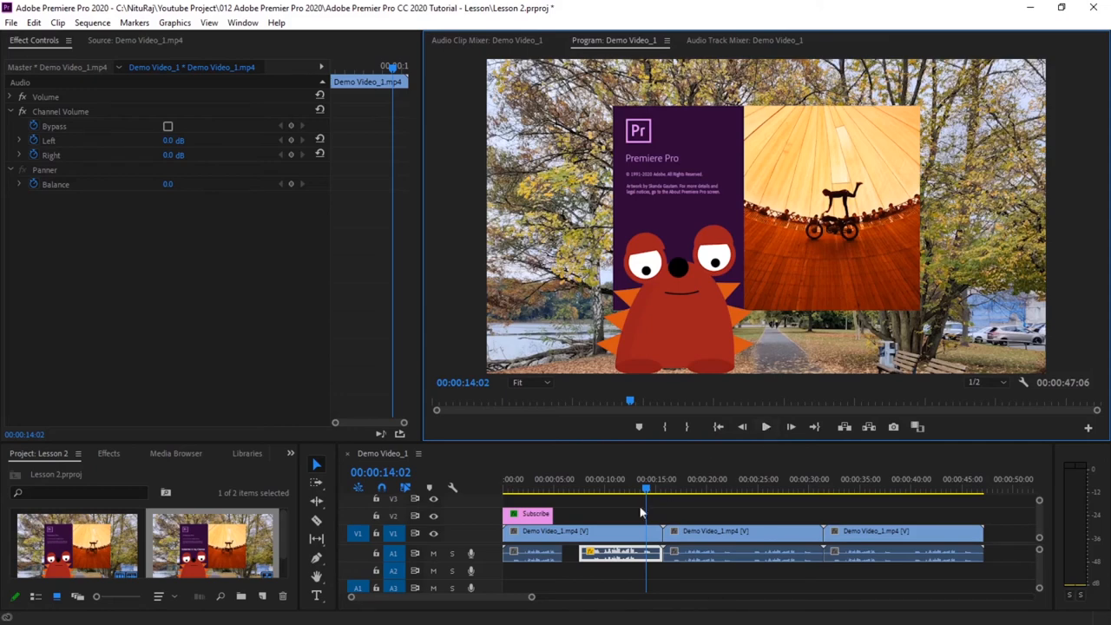
{"action": "right_click", "coordinate": [619, 553]}
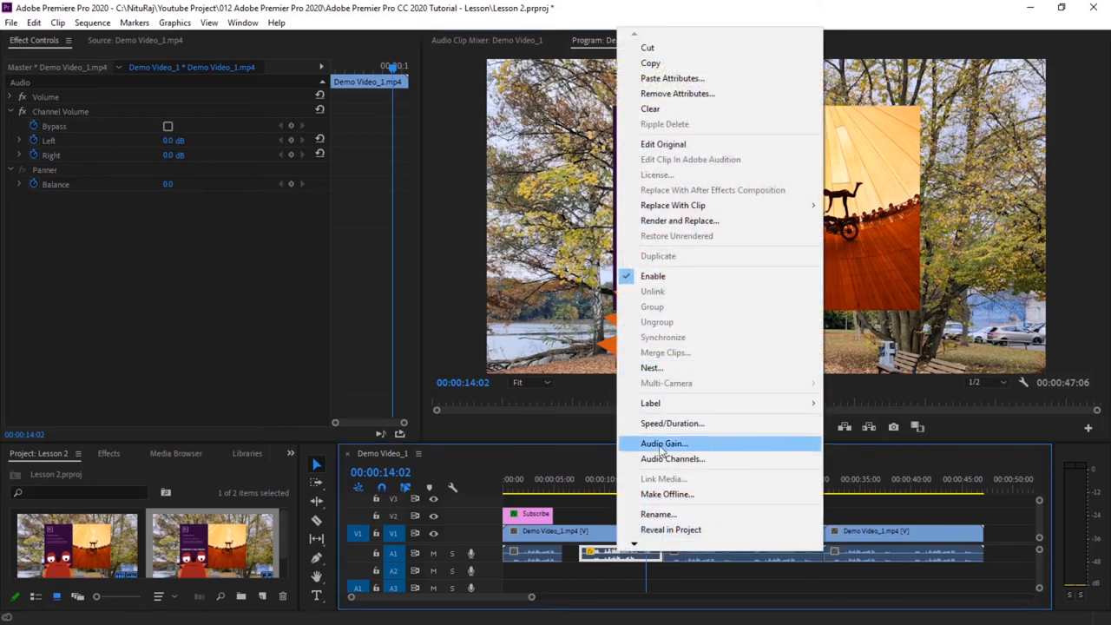
{"action": "left_click", "coordinate": [664, 443]}
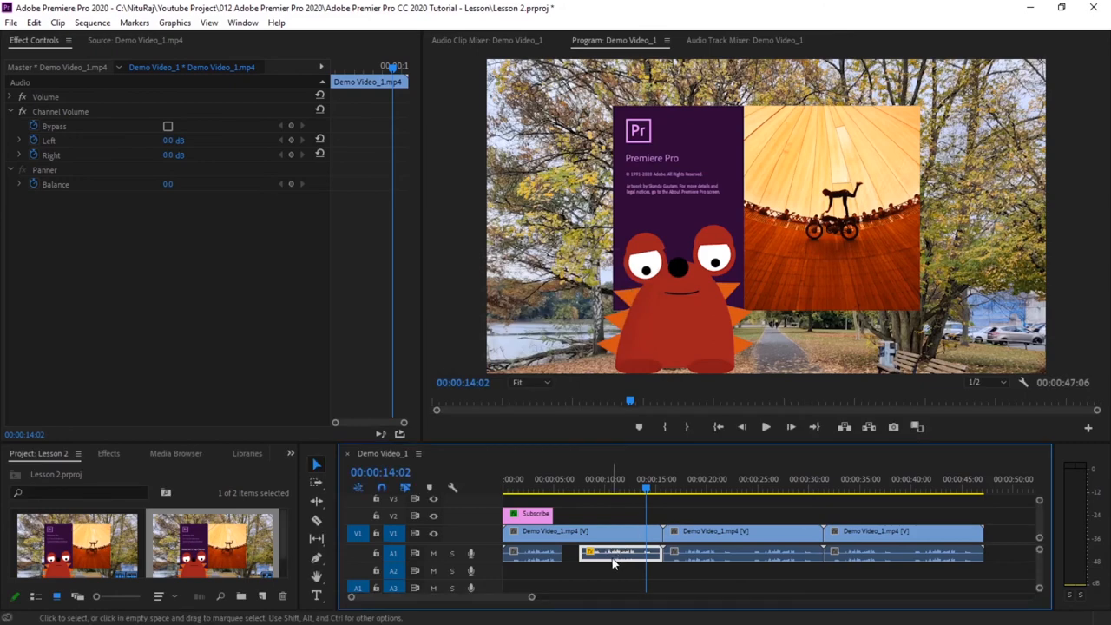
{"action": "right_click", "coordinate": [616, 553]}
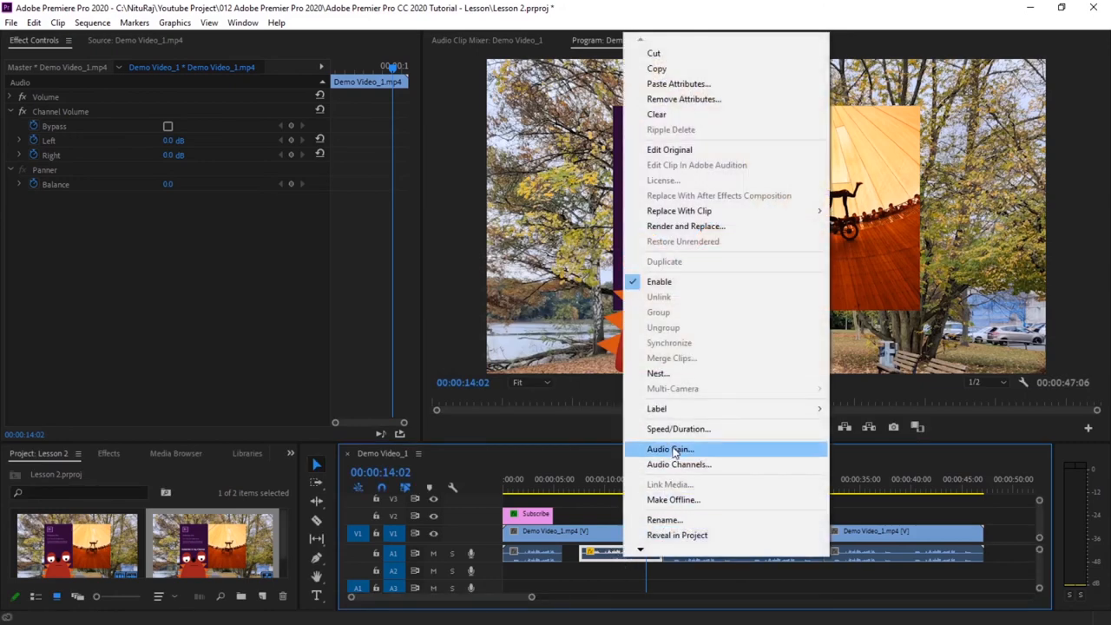
{"action": "left_click", "coordinate": [670, 449]}
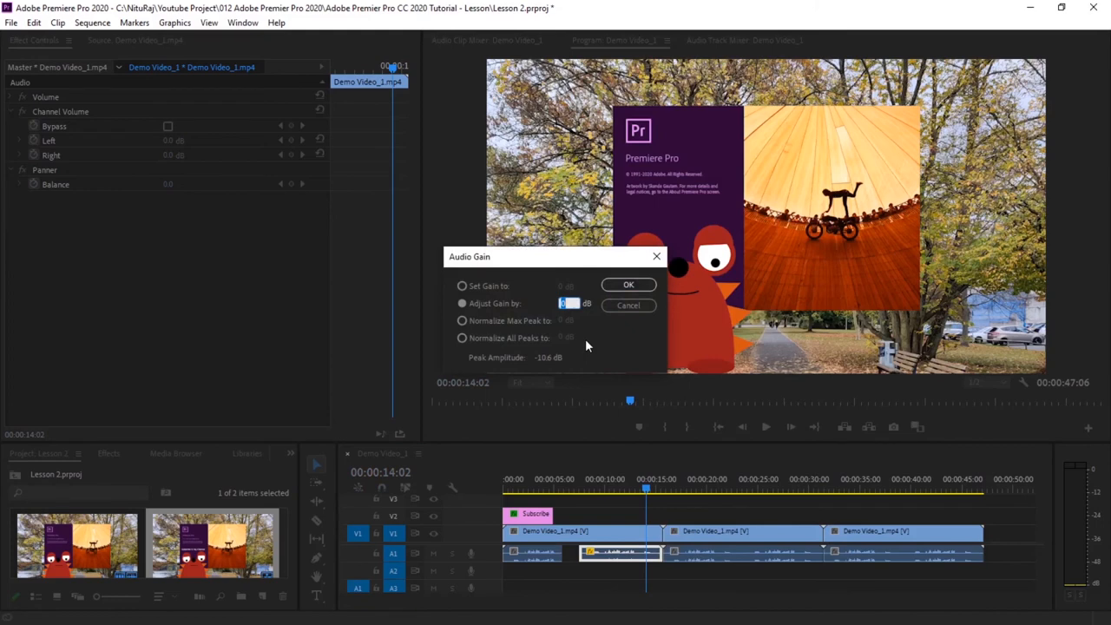
{"action": "mouse_move", "coordinate": [563, 319]}
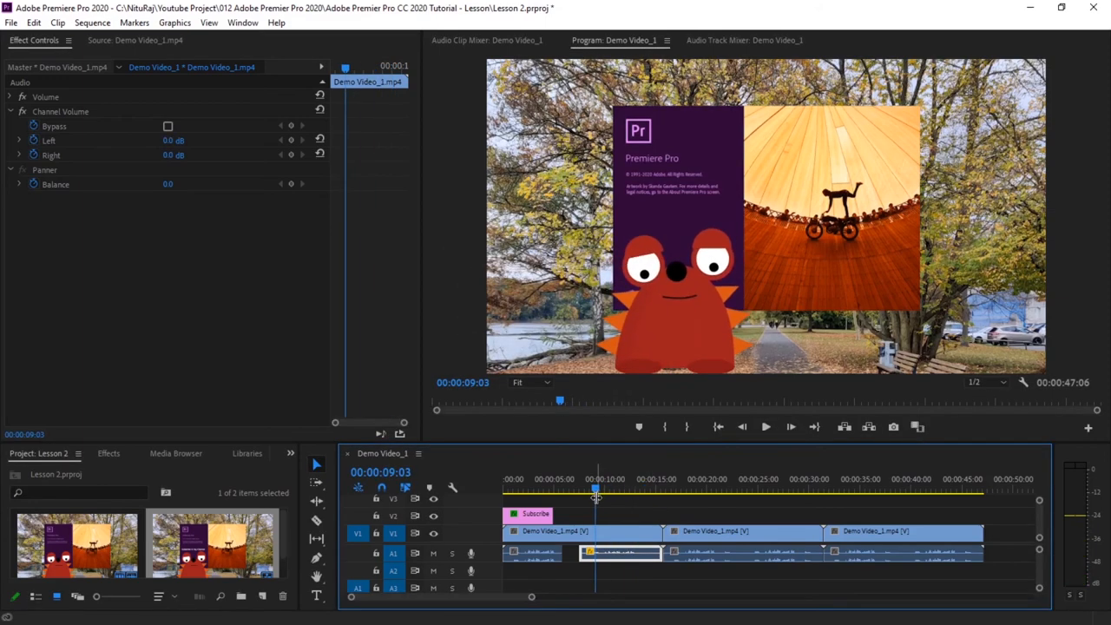
- Reposition the playhead, then reopen Audio Gain for the second A1 audio clip
{"action": "left_click", "coordinate": [764, 426]}
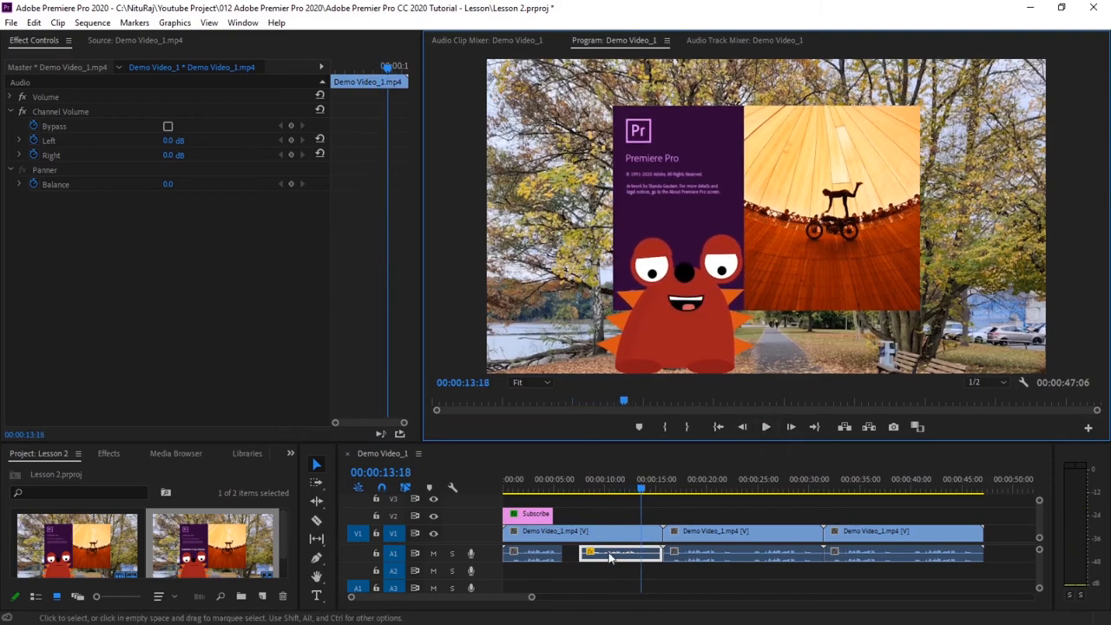
{"action": "right_click", "coordinate": [619, 553]}
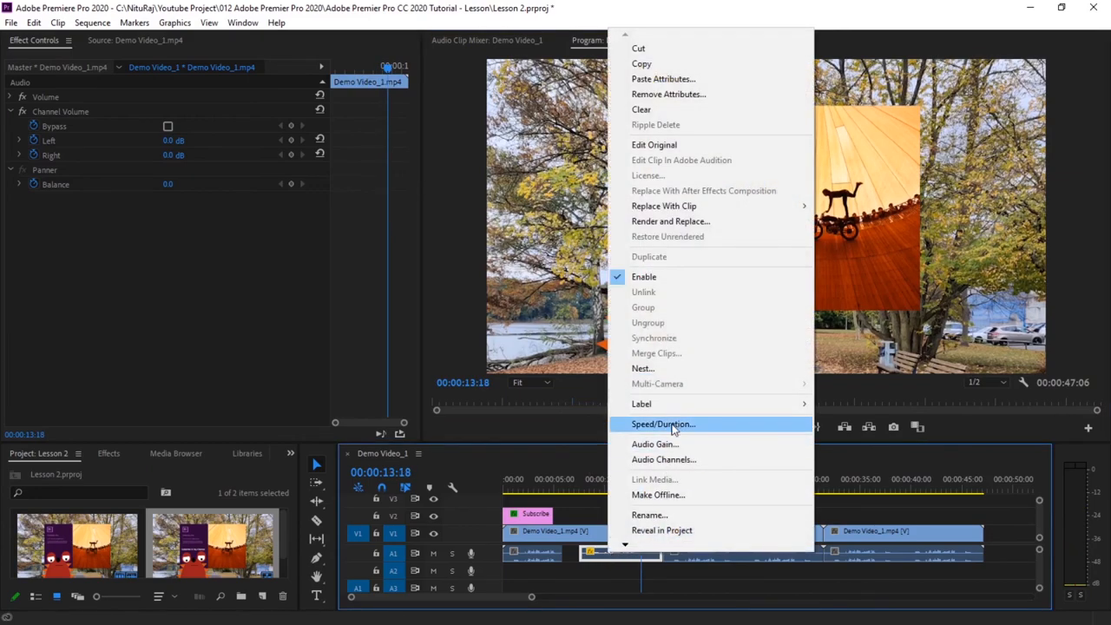
{"action": "left_click", "coordinate": [664, 459]}
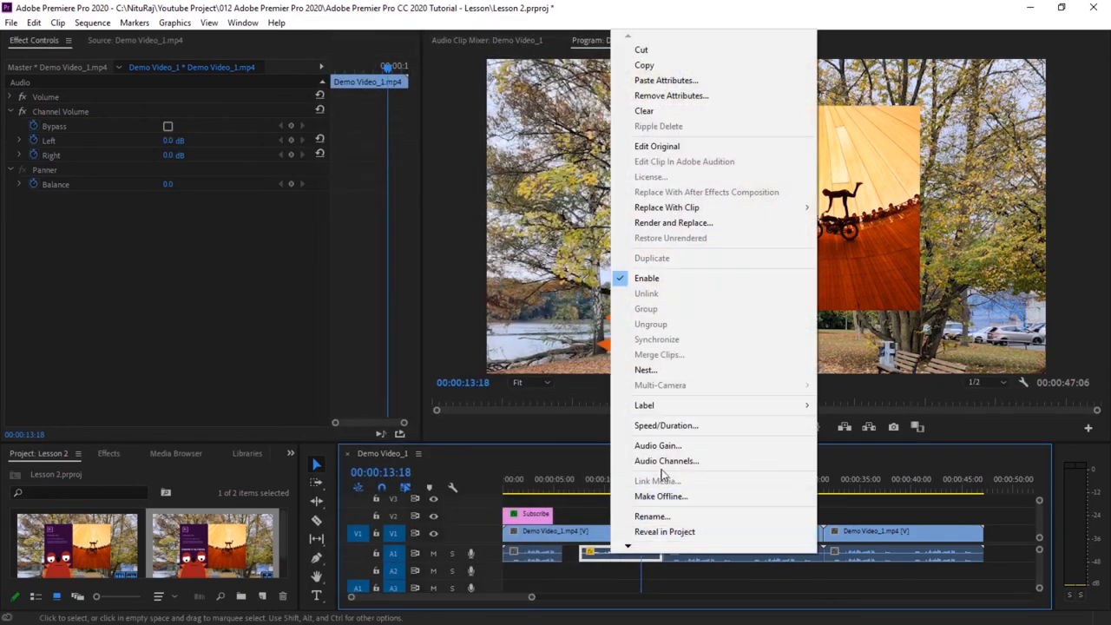
{"action": "left_click", "coordinate": [658, 445]}
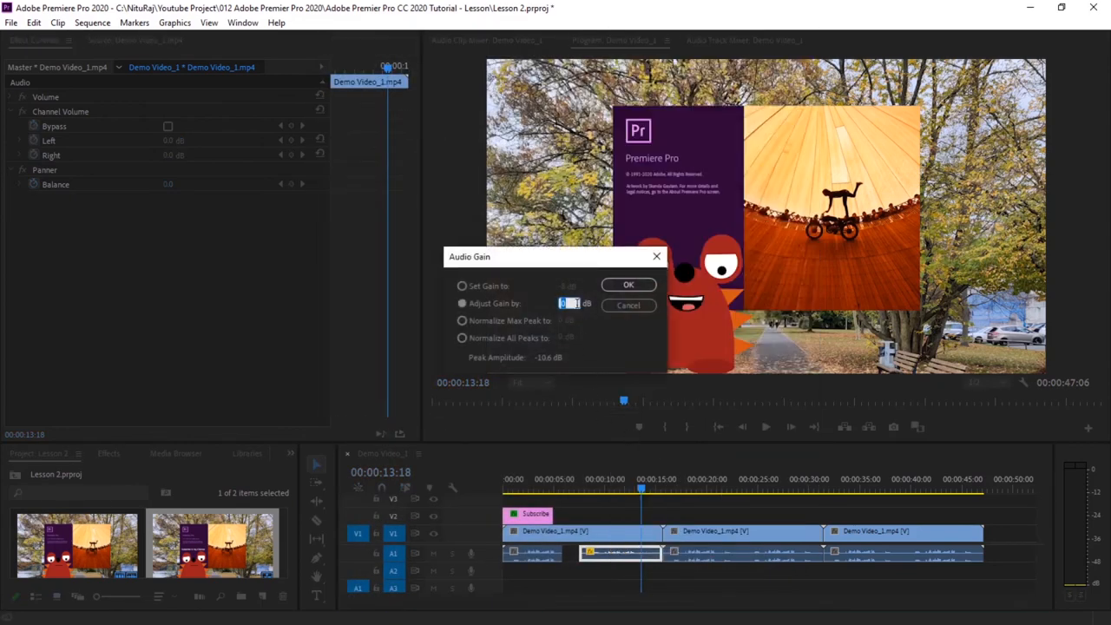